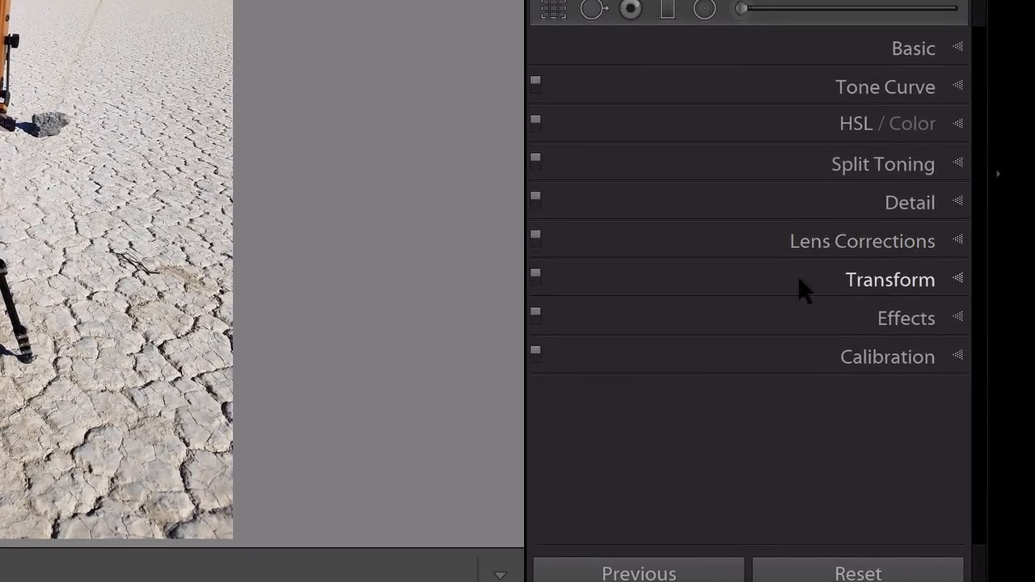
Expand the Develop module's Transform panel and scroll to reveal all its sliders
click(889, 279)
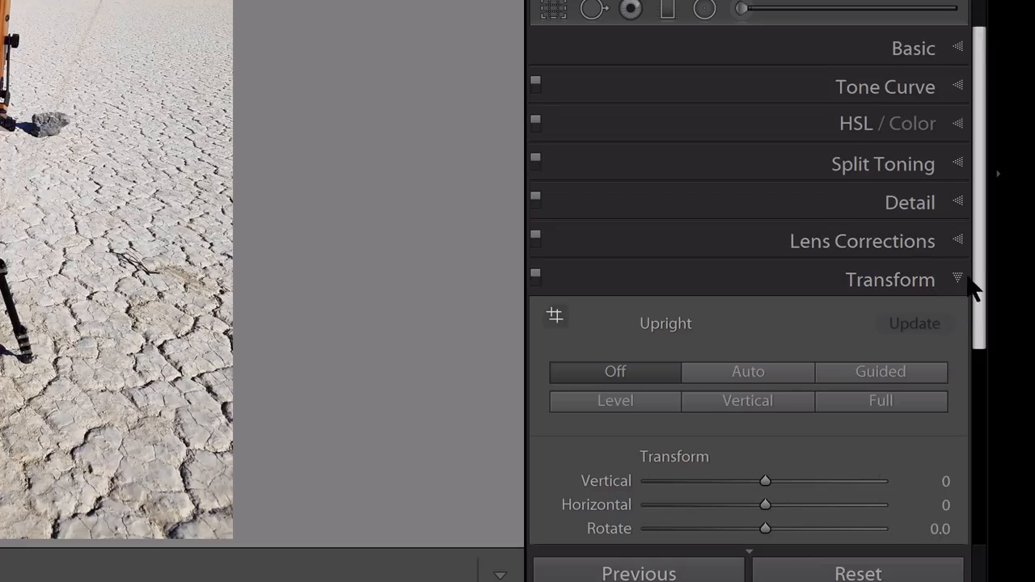
scroll(down, 3)
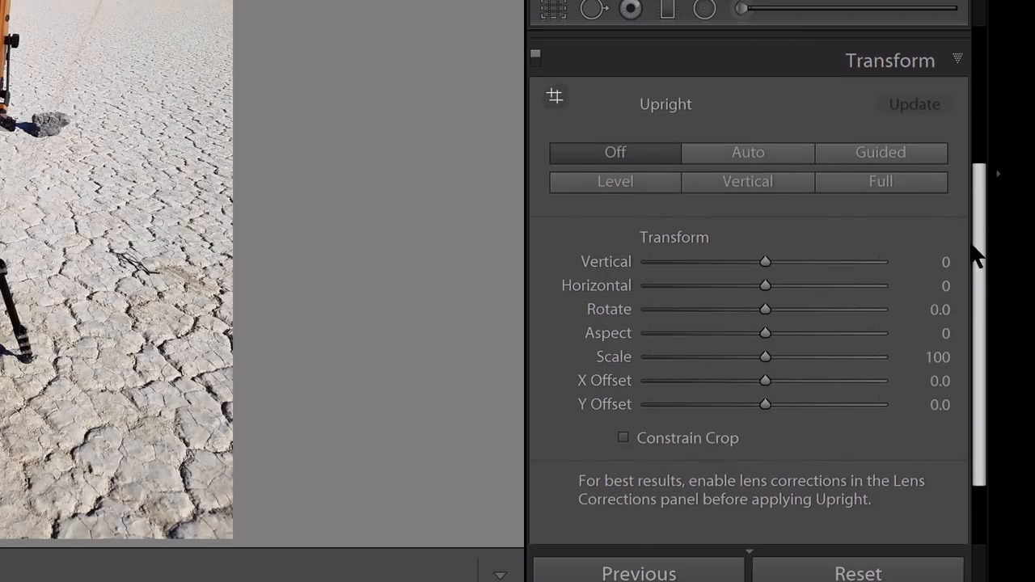
mouse_move(805, 153)
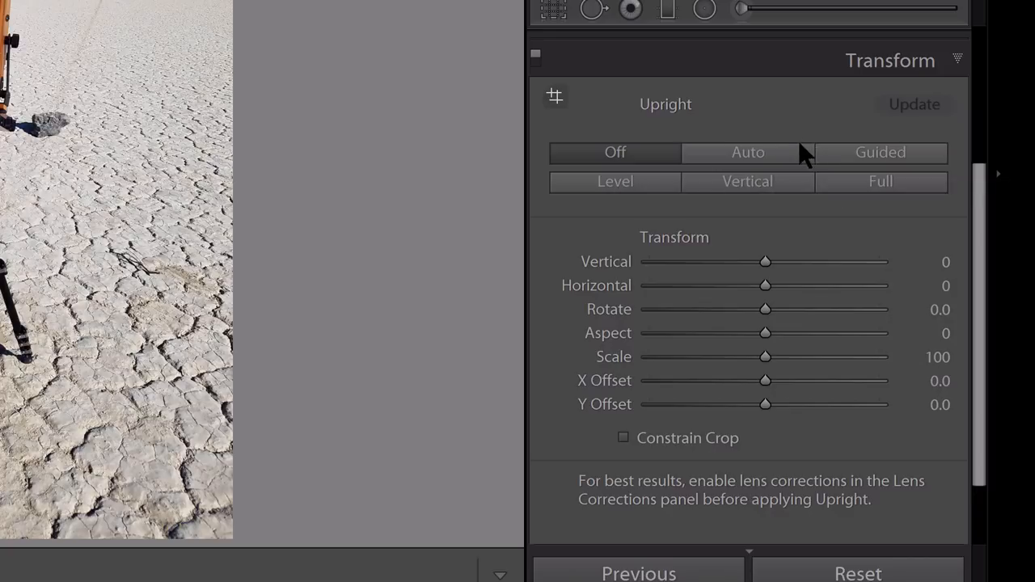
mouse_move(72, 233)
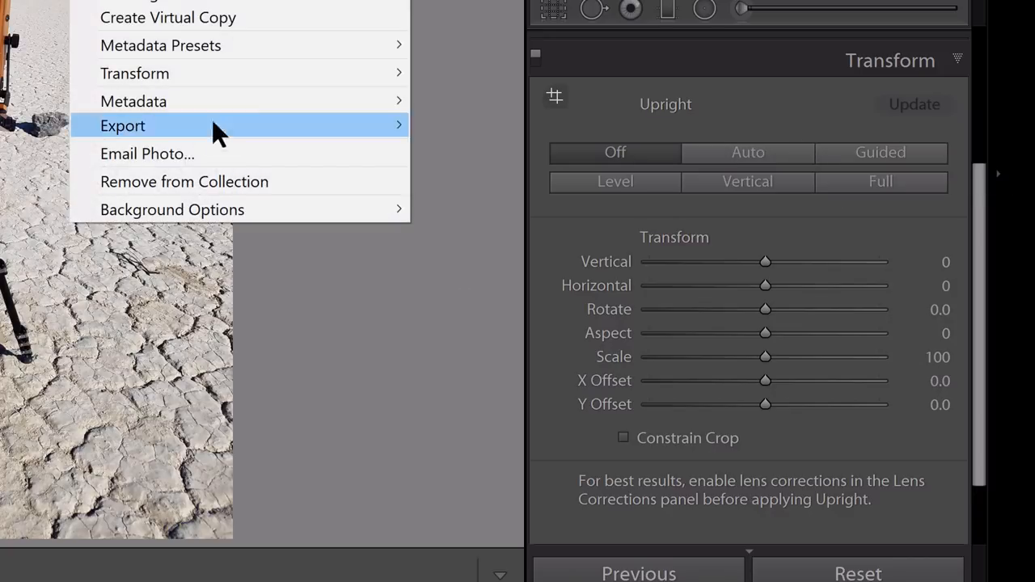
mouse_move(225, 112)
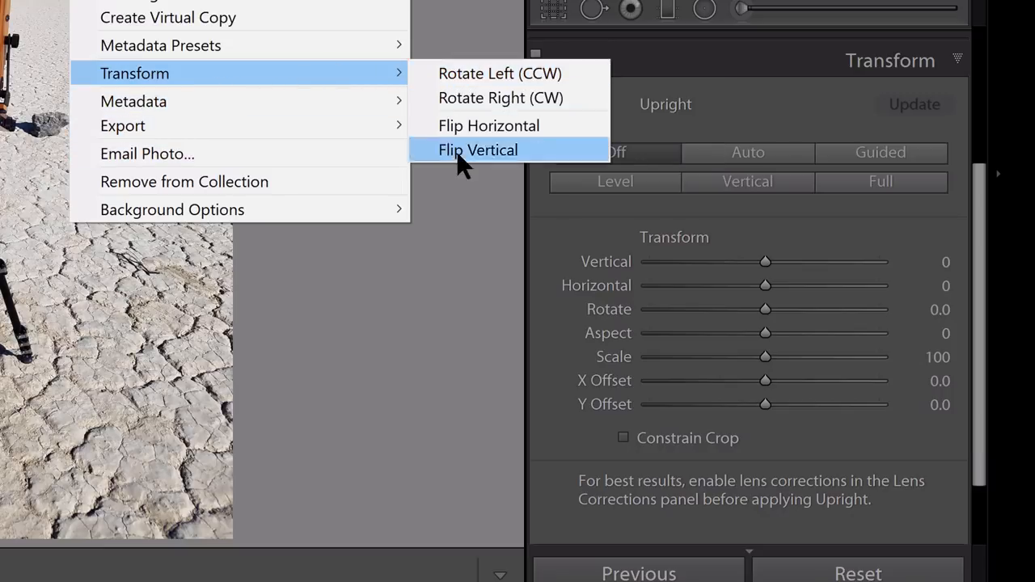
mouse_move(335, 105)
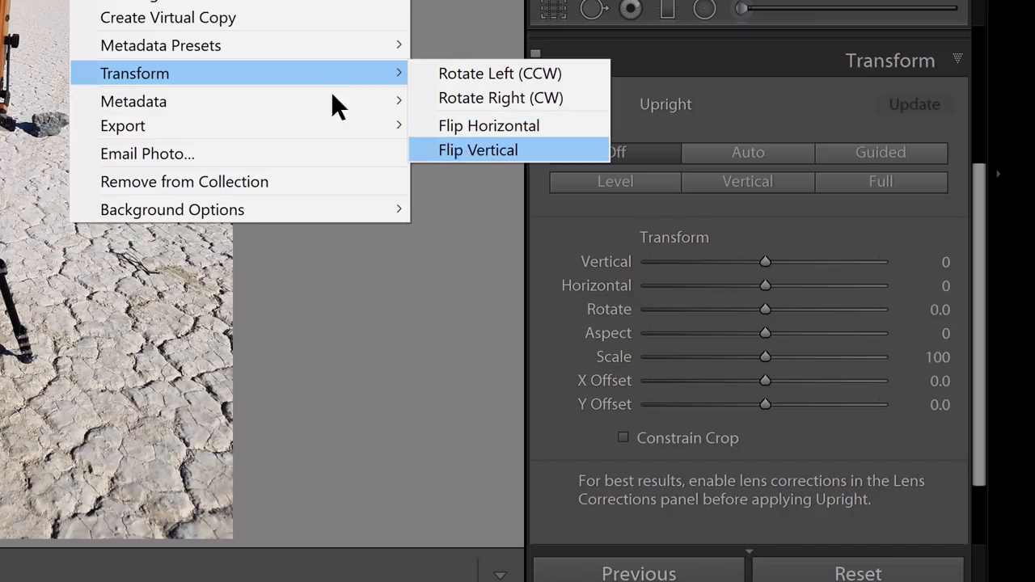
mouse_move(865, 254)
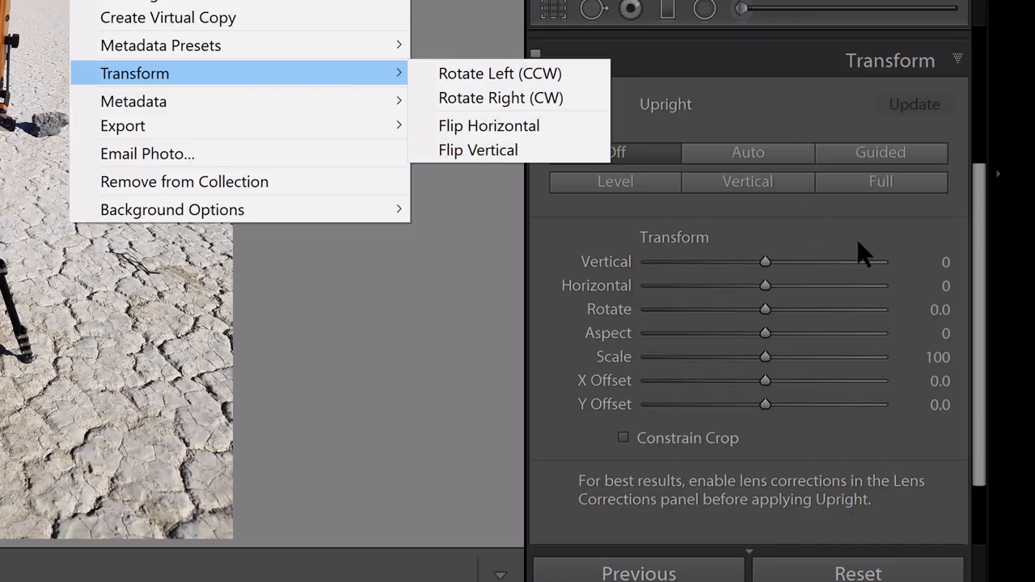
mouse_move(465, 247)
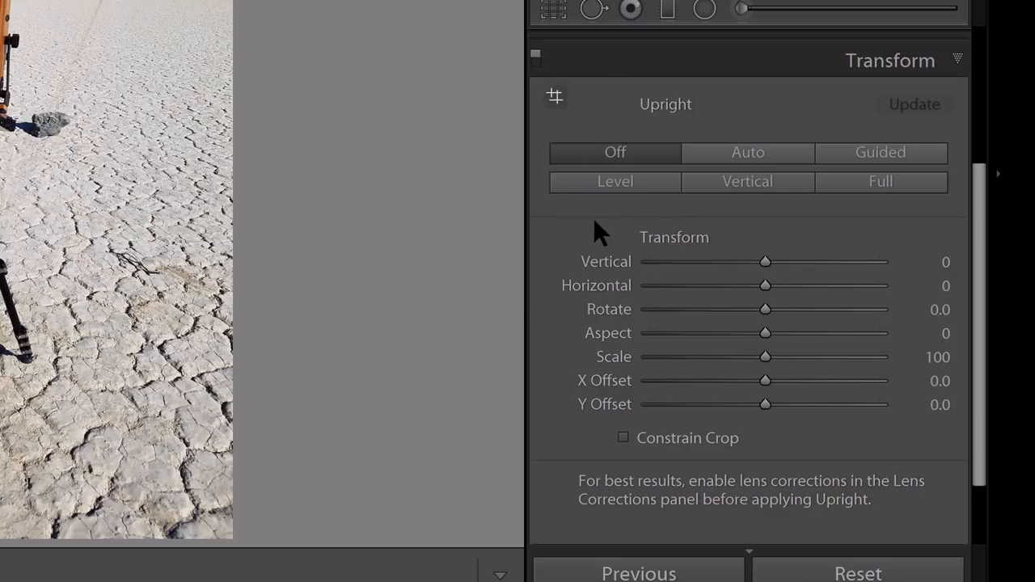
mouse_move(788, 250)
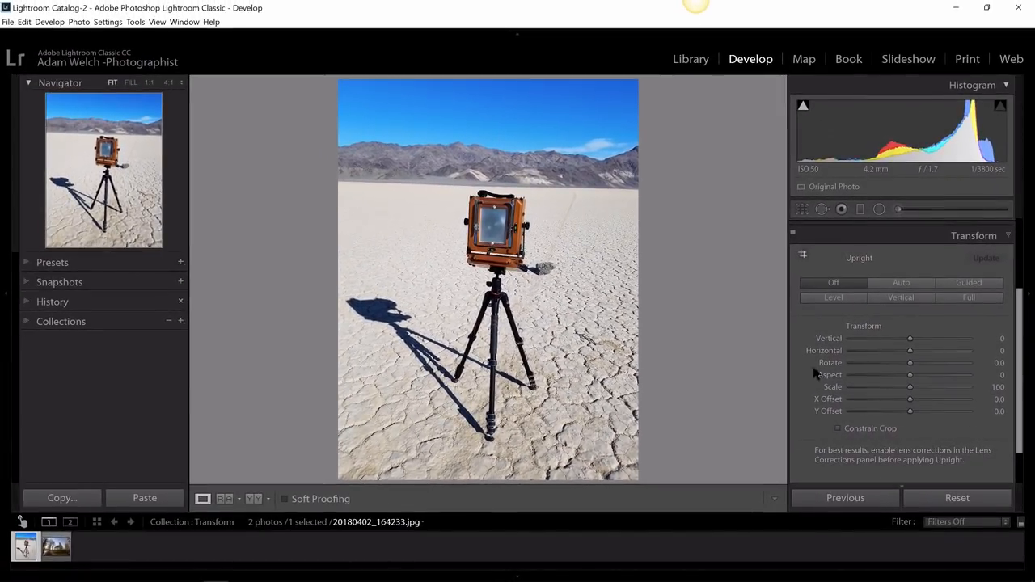
mouse_move(515, 238)
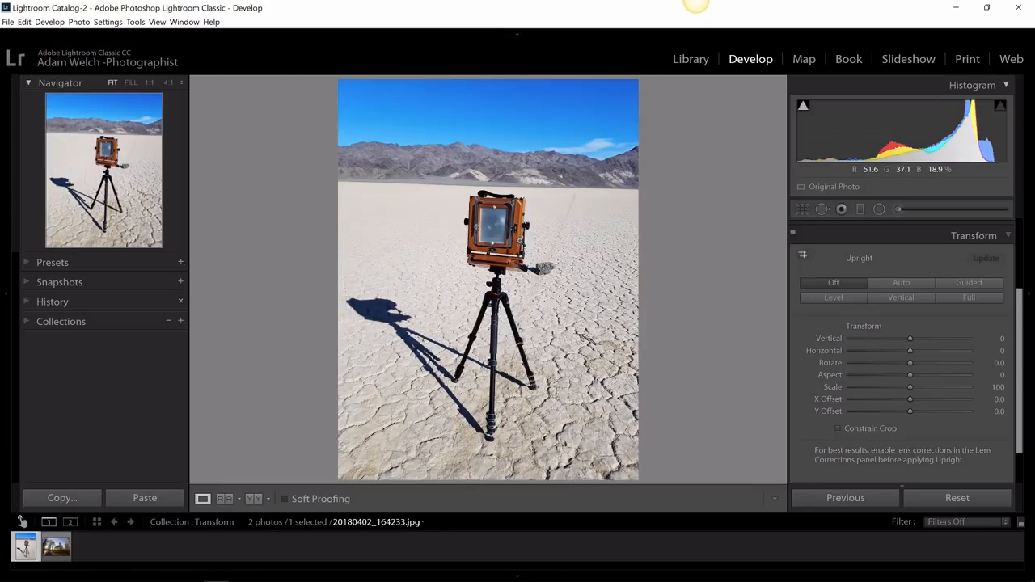
mouse_move(688, 321)
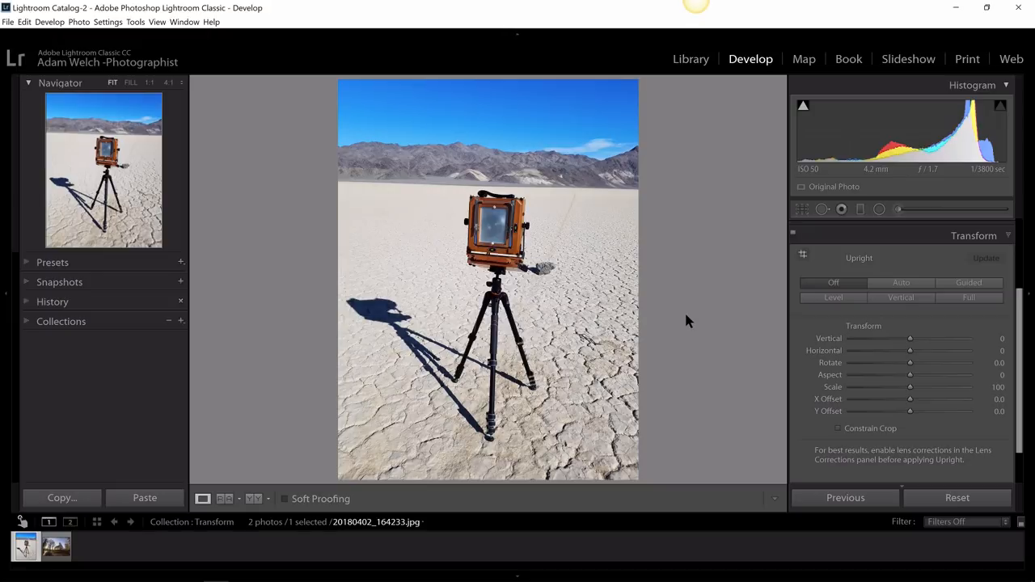
mouse_move(719, 343)
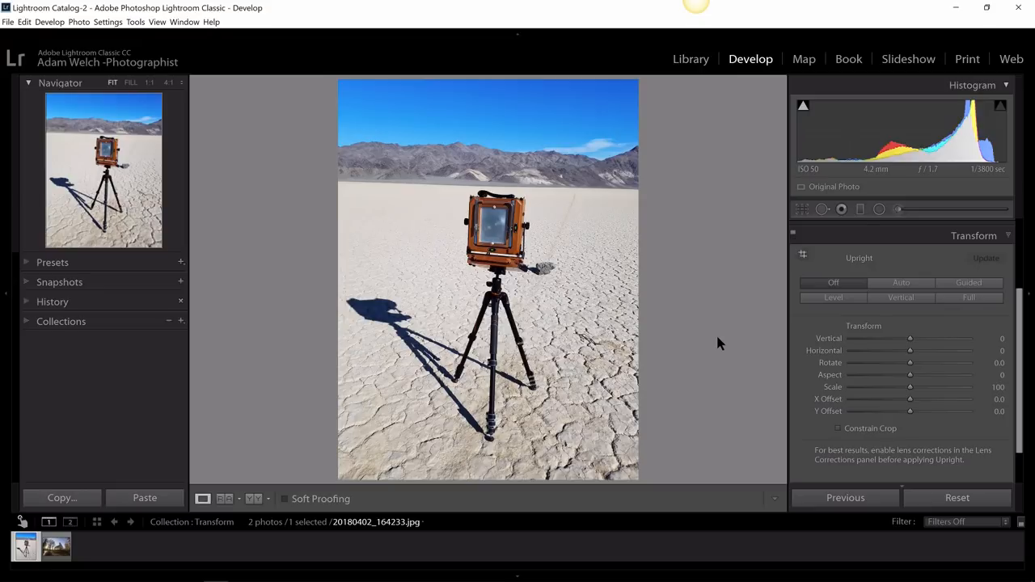
mouse_move(944, 323)
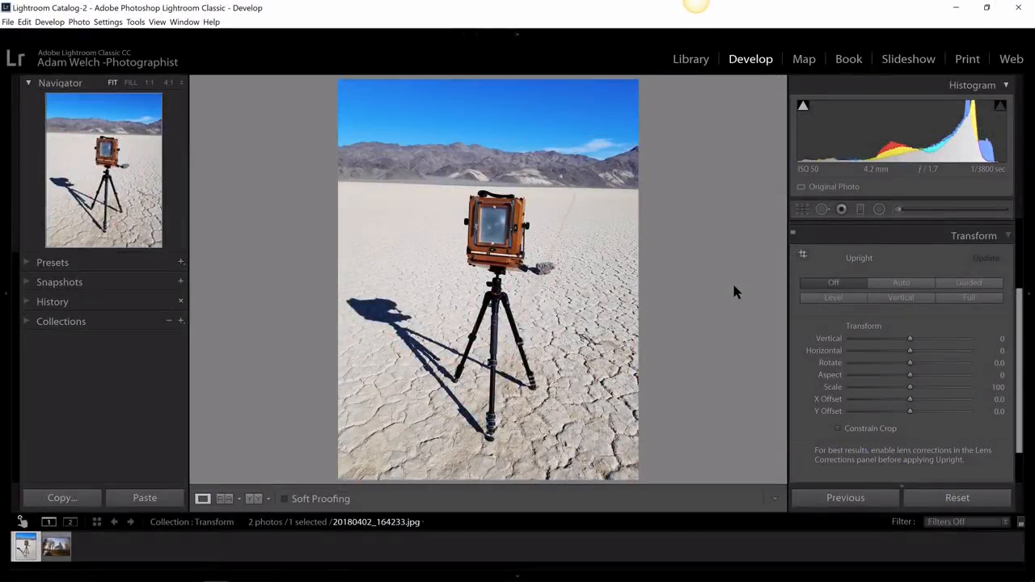
mouse_move(760, 303)
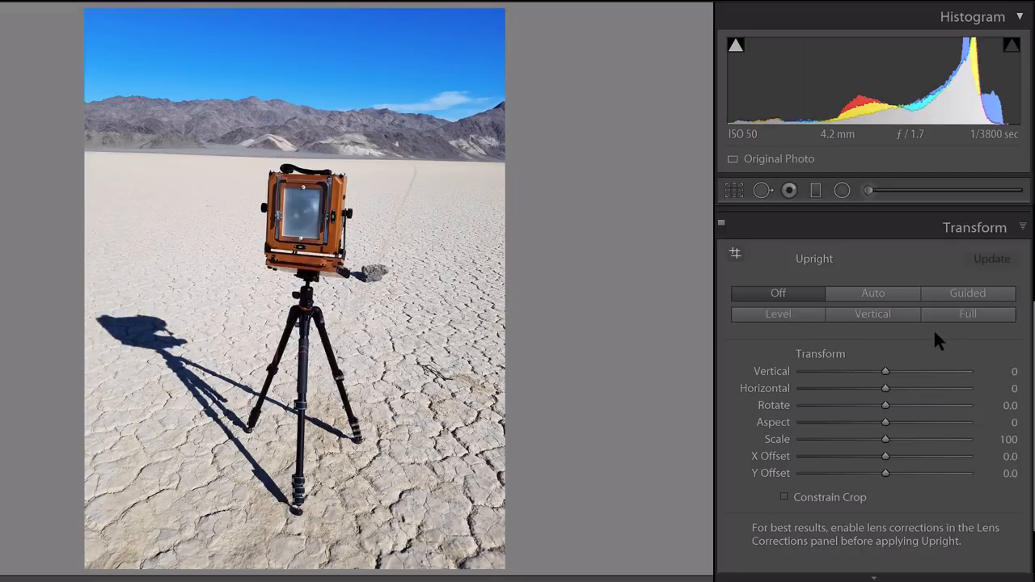
mouse_move(926, 349)
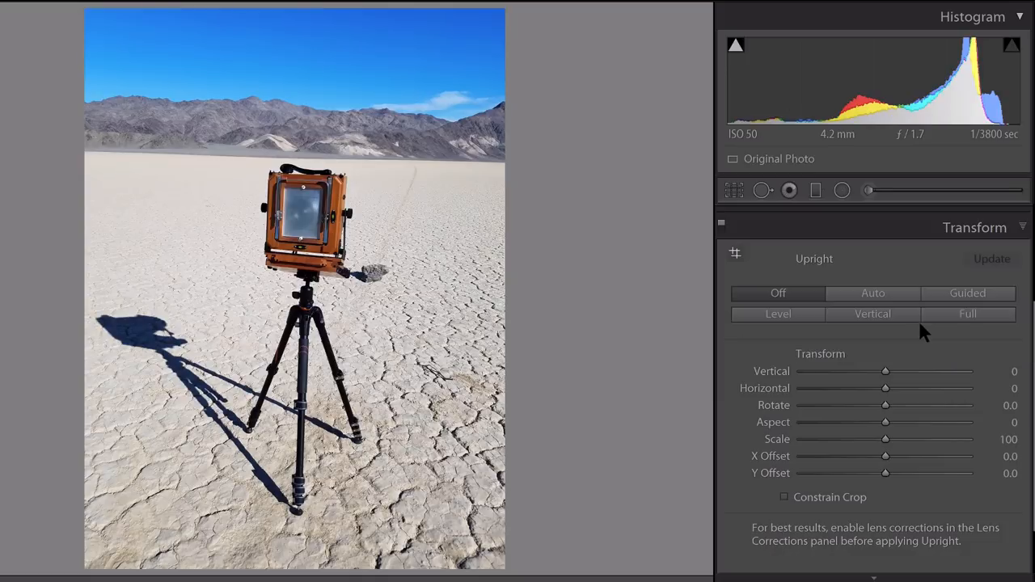
mouse_move(898, 331)
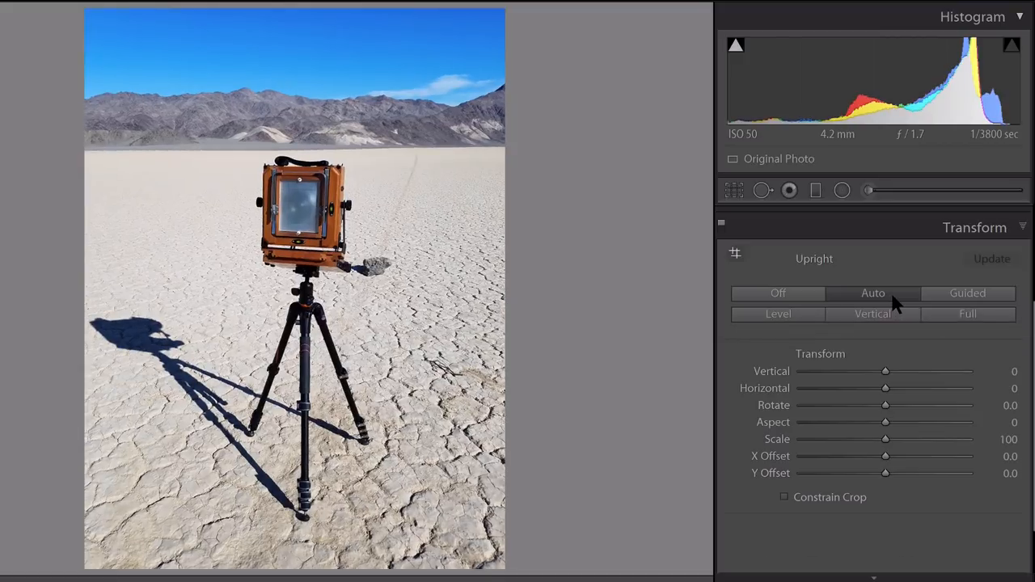
mouse_move(409, 161)
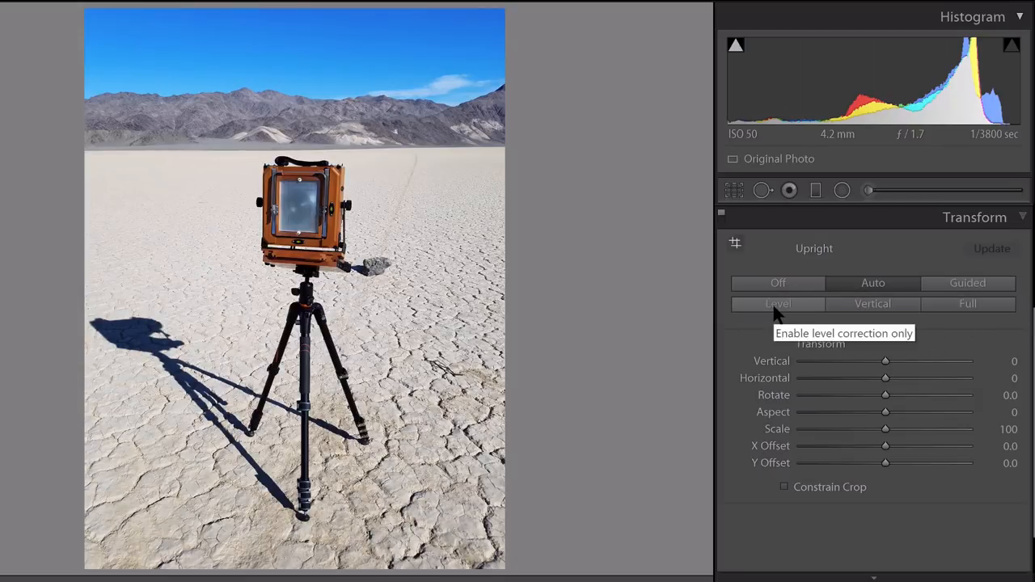
Apply Upright Level, then Vertical, then Full correction to the tripod photo
click(777, 303)
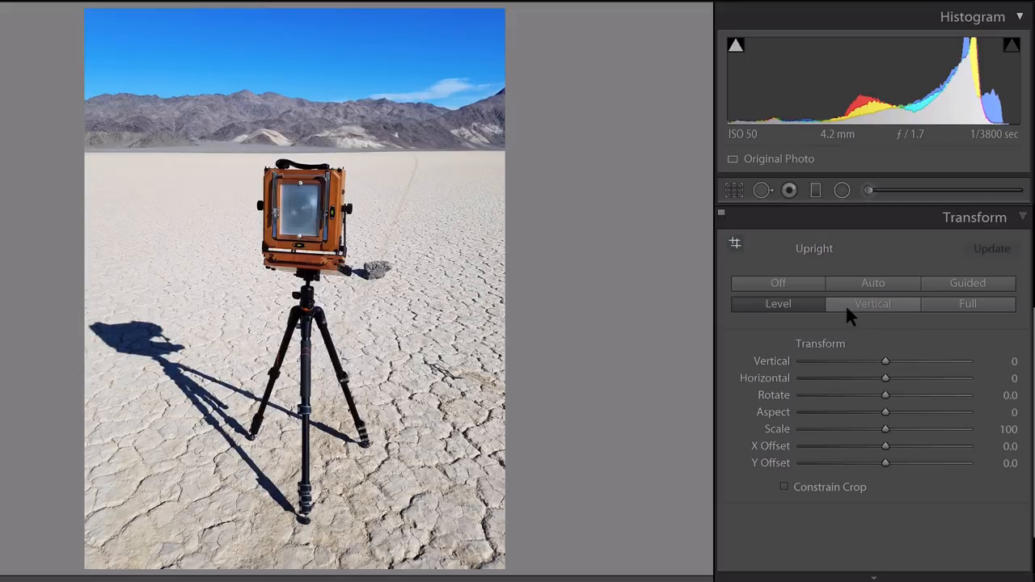
click(873, 303)
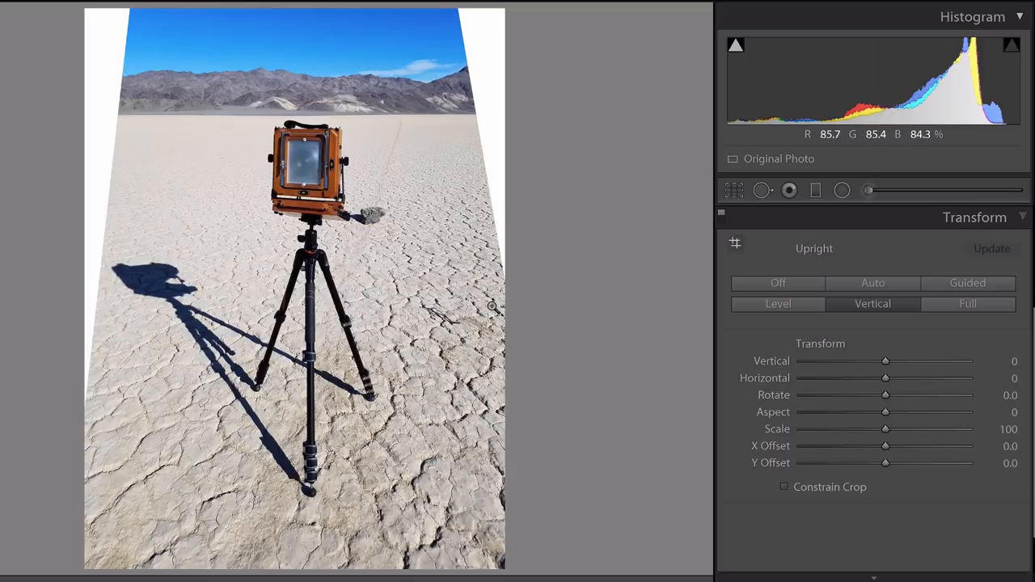
mouse_move(552, 349)
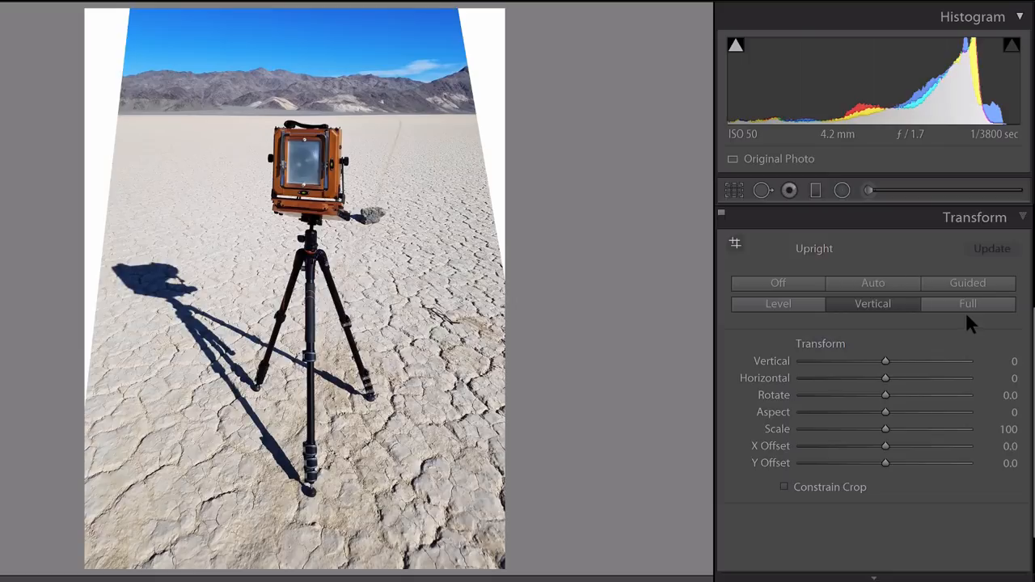
click(968, 303)
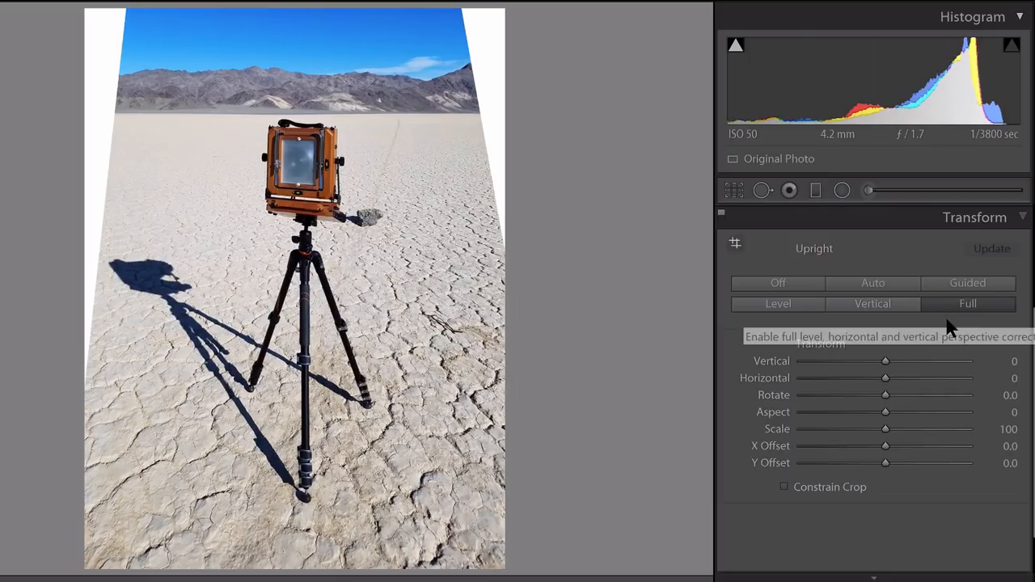
mouse_move(926, 331)
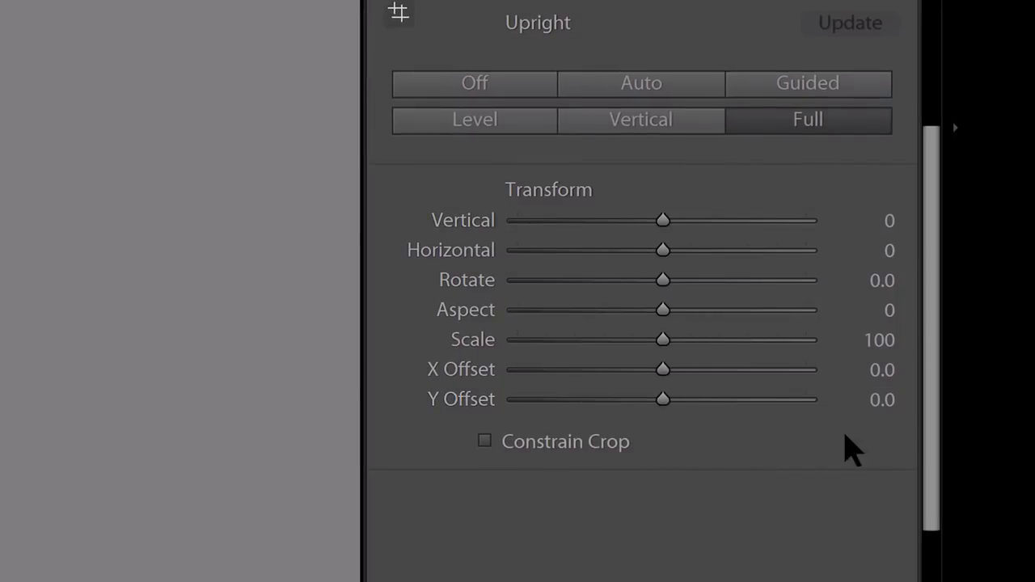
mouse_move(510, 202)
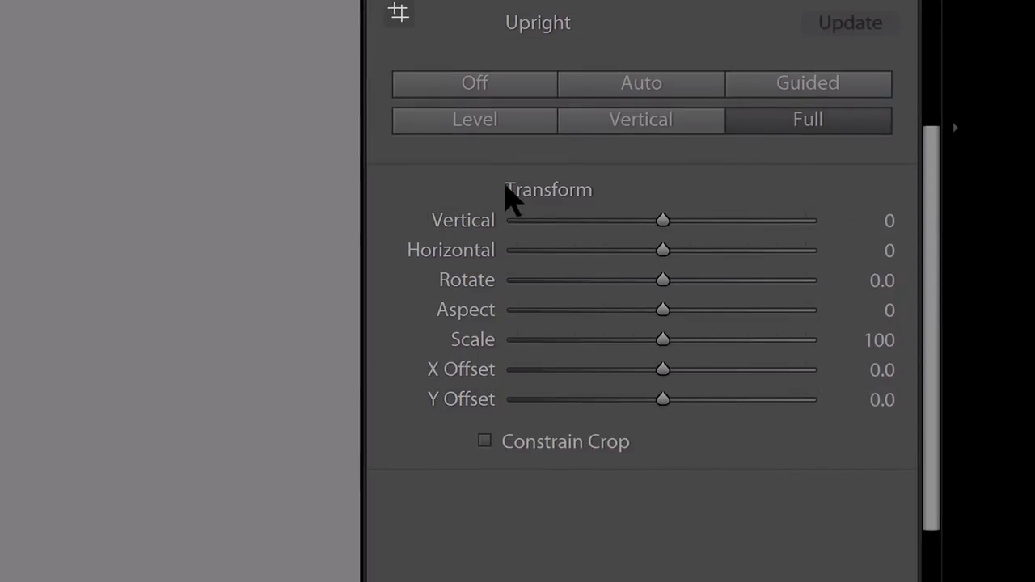
mouse_move(720, 457)
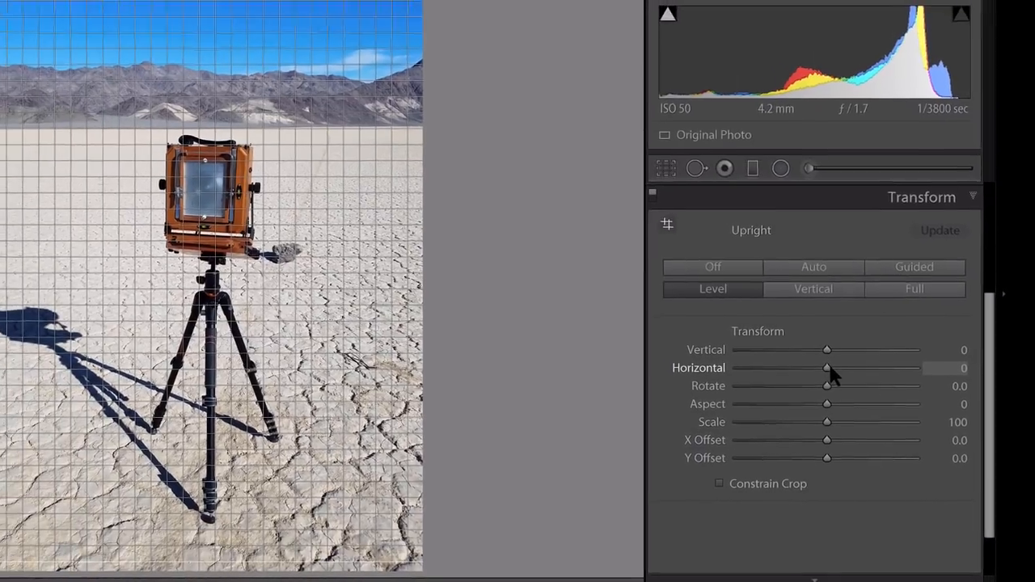
Try Horizontal perspective at +16 and -20, then return it to 0
drag(827, 368, 855, 379)
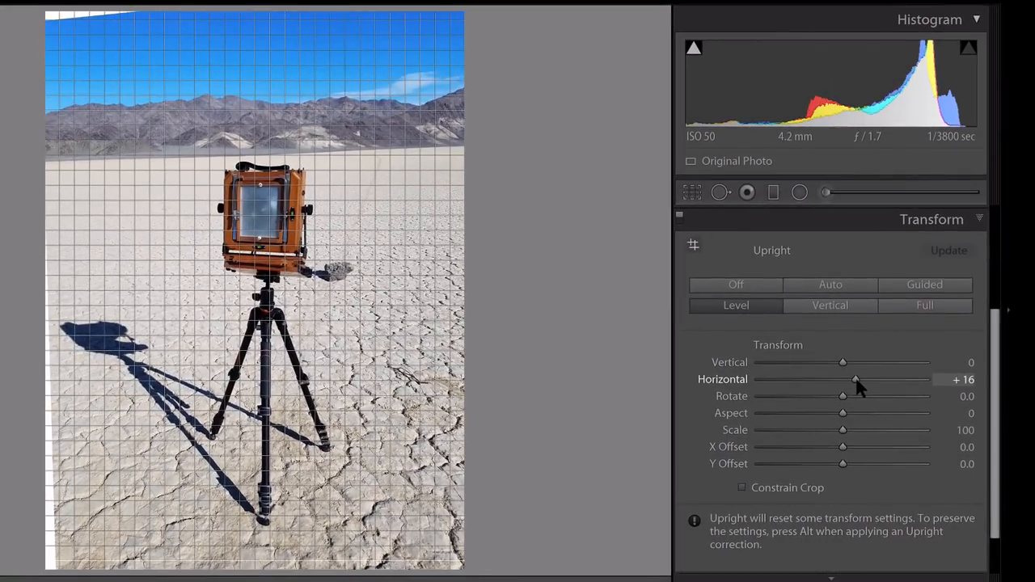
drag(855, 379, 825, 379)
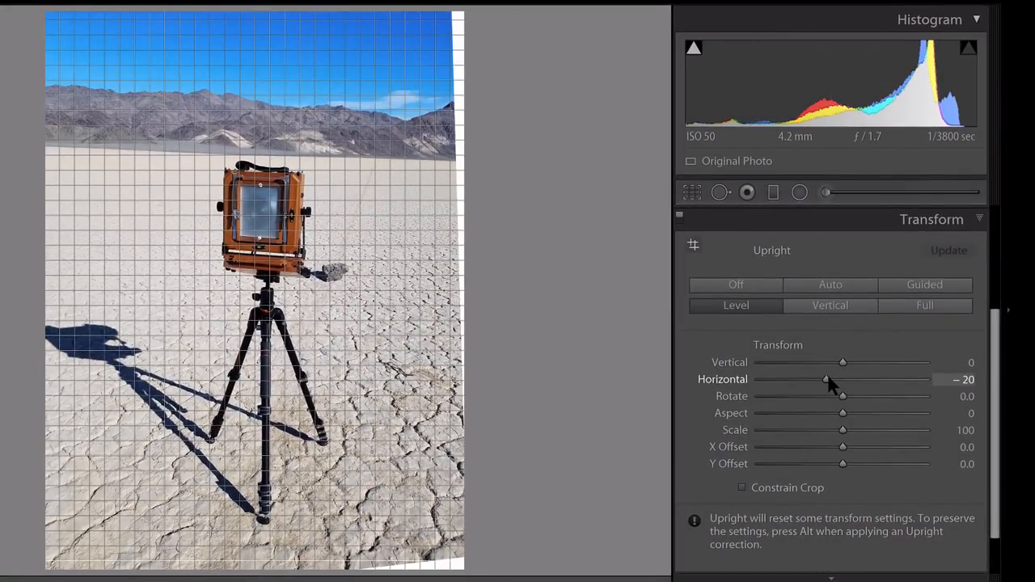
drag(826, 379, 835, 379)
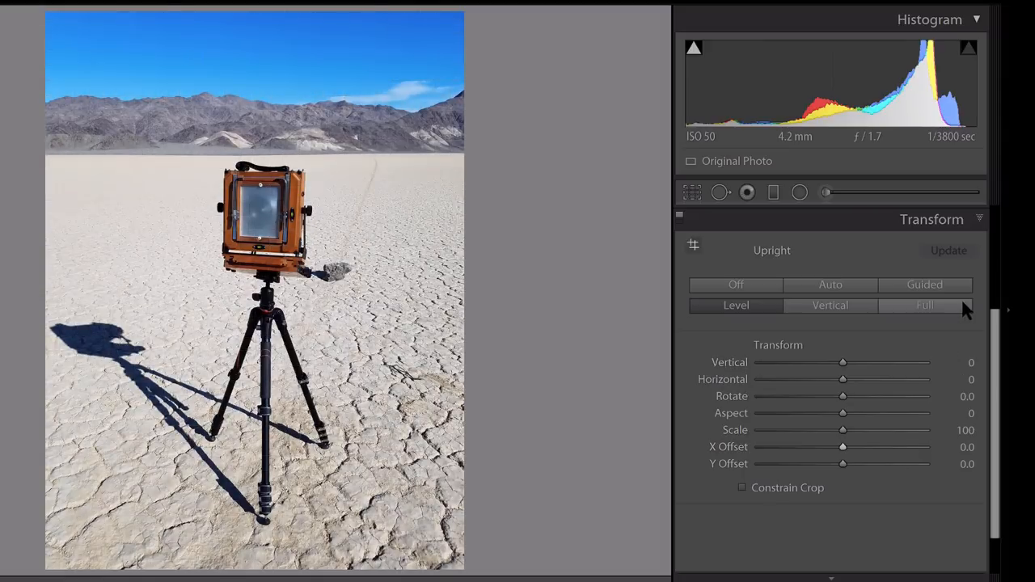
mouse_move(924, 285)
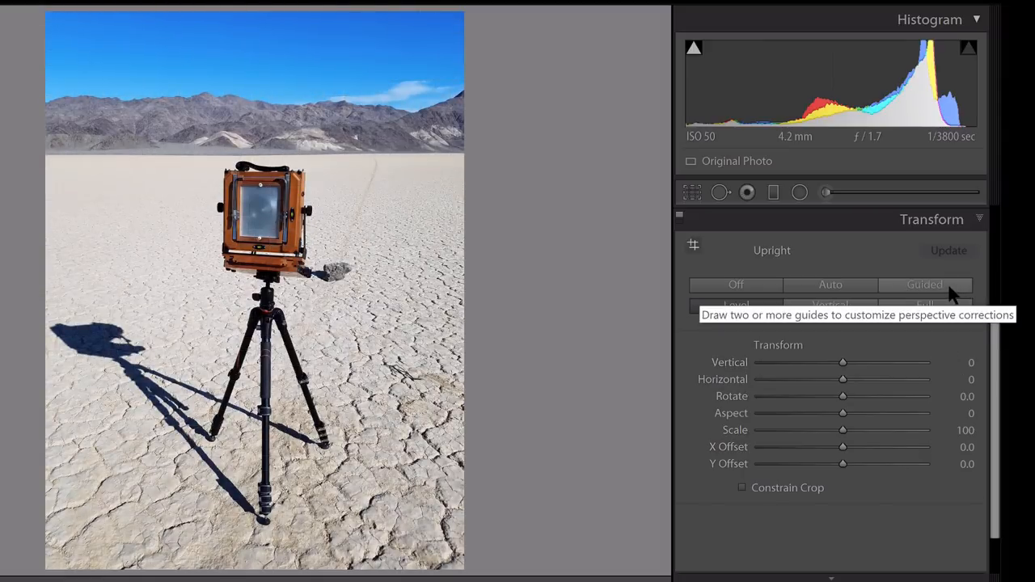
Enable Guided Upright and draw guides along the horizon and tripod legs
click(924, 283)
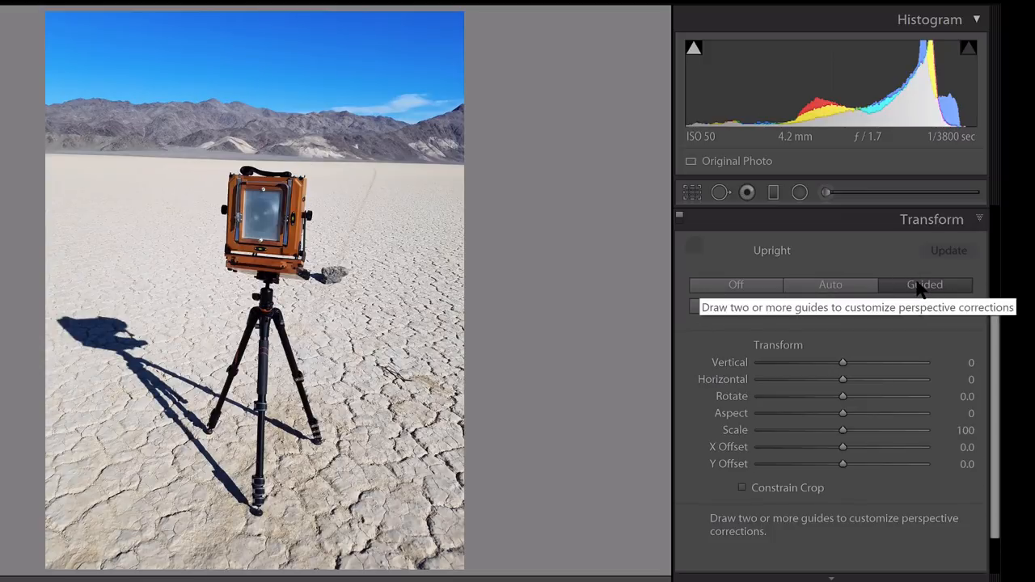
click(693, 245)
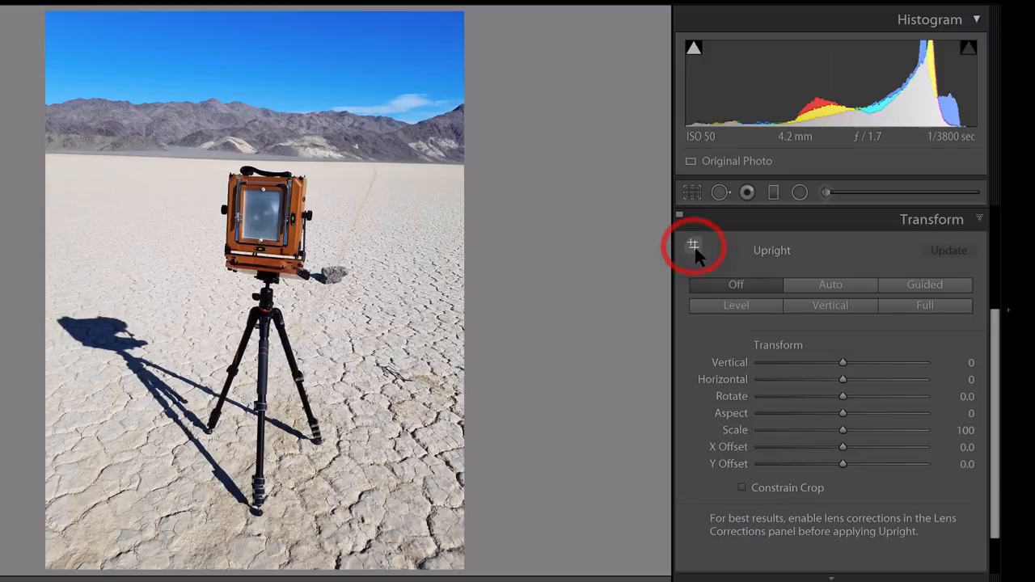
mouse_move(693, 244)
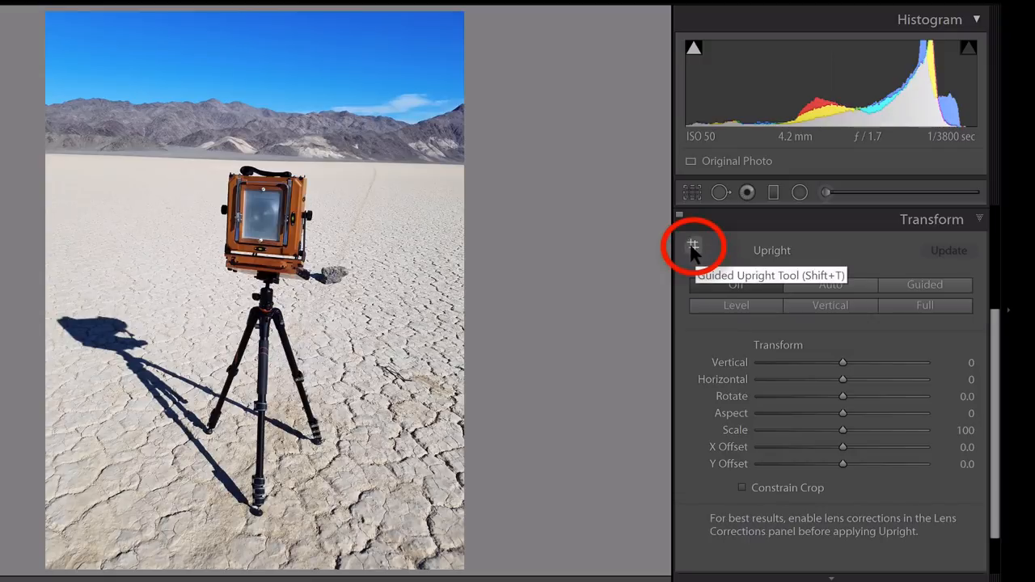
click(692, 244)
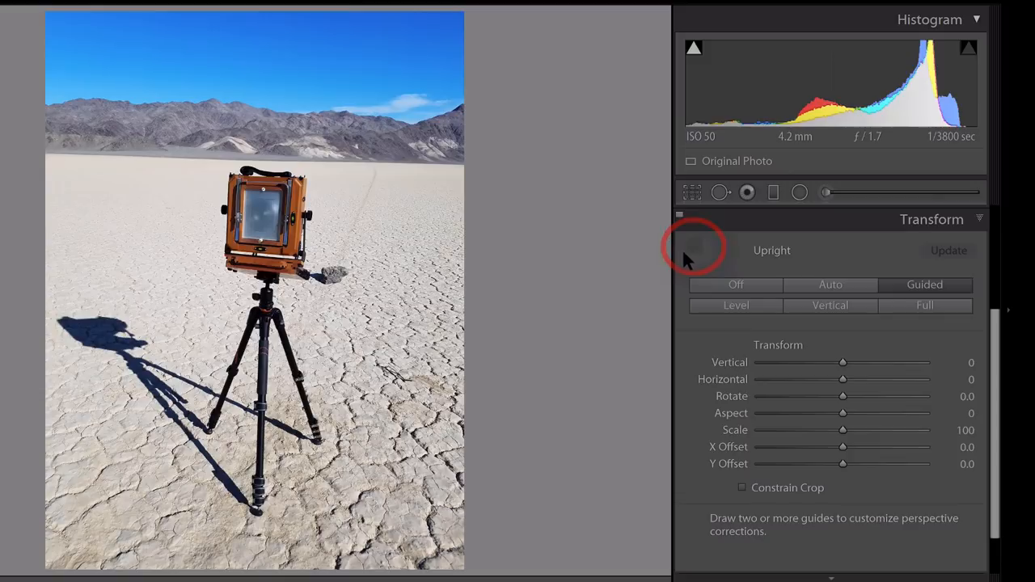
mouse_move(521, 176)
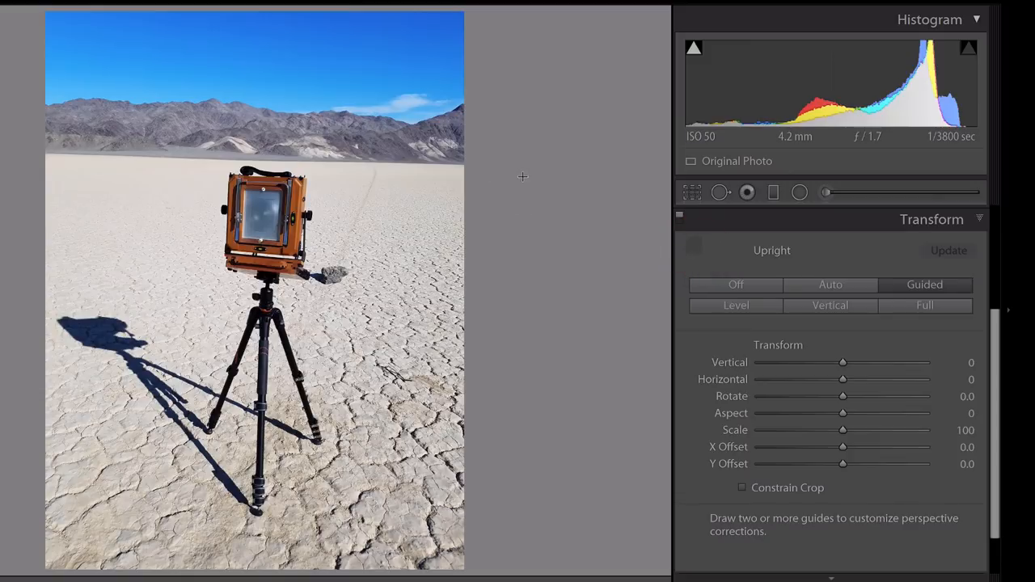
mouse_move(486, 167)
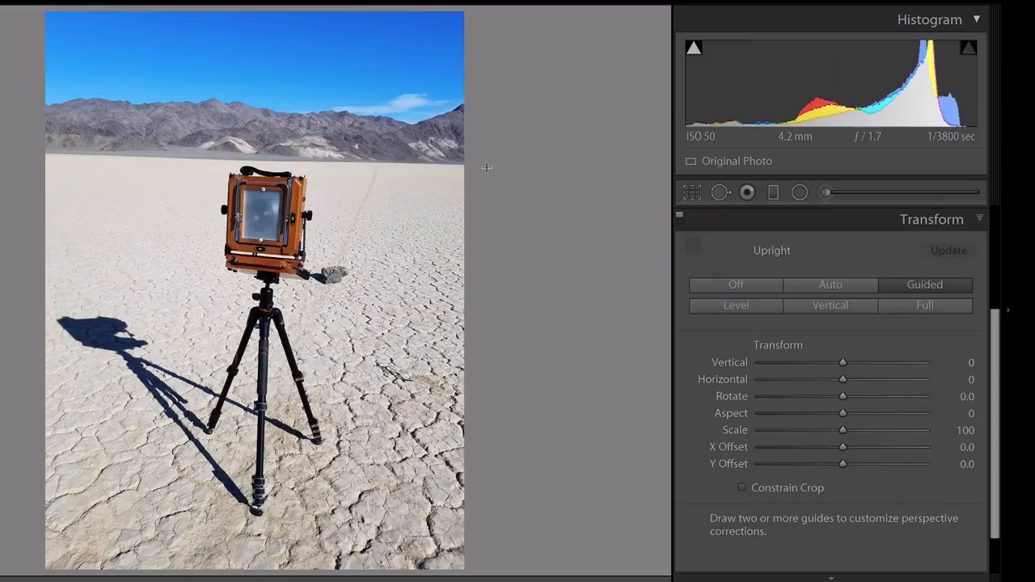
drag(142, 163, 484, 166)
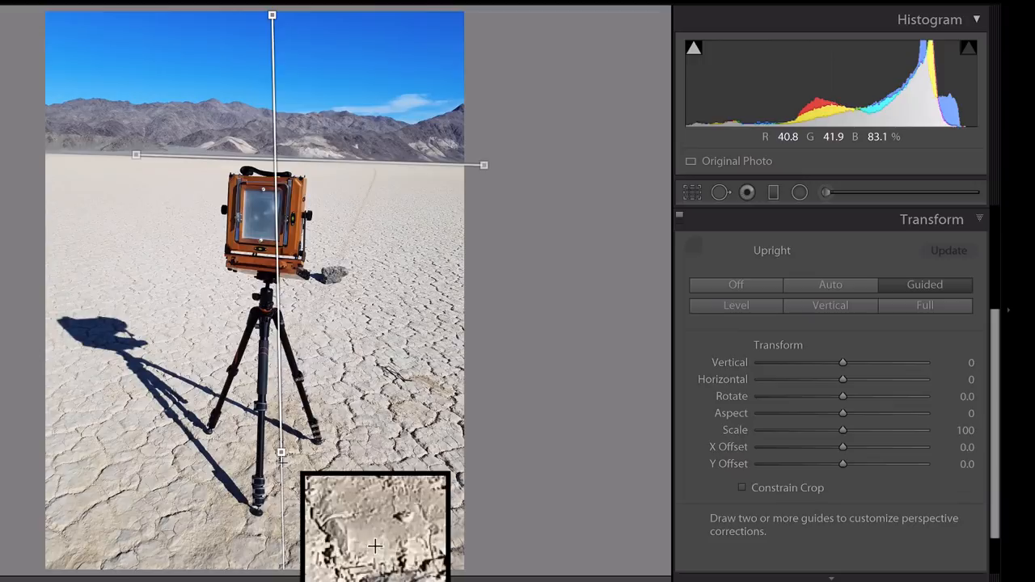
drag(281, 453, 263, 457)
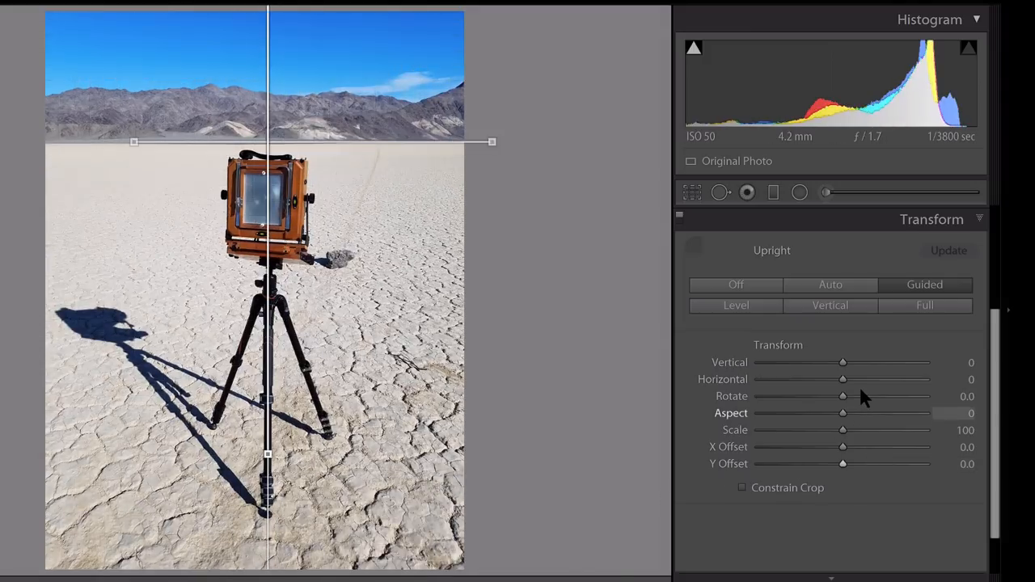
mouse_move(279, 388)
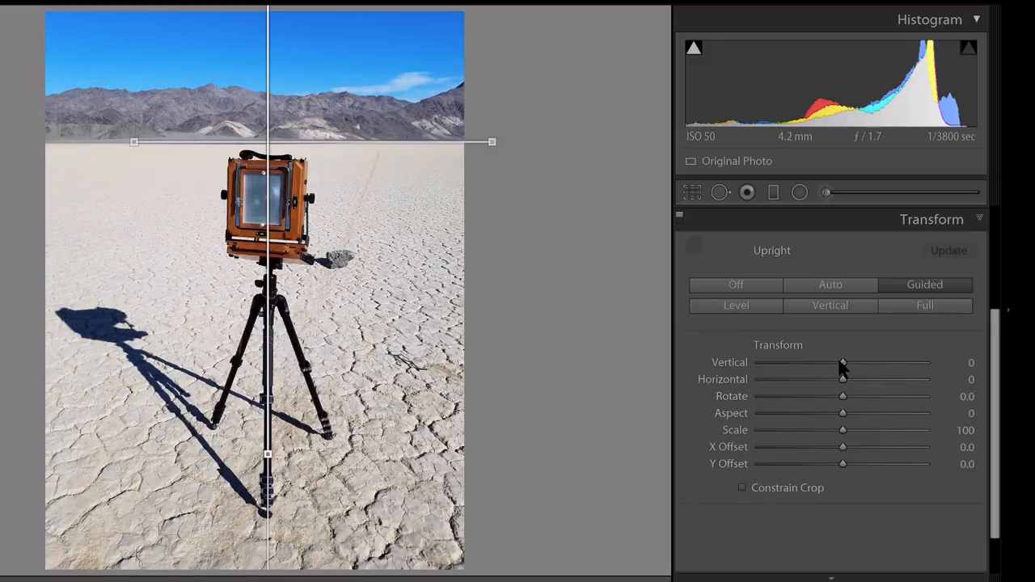
Set the Vertical transform slider to -12
drag(843, 362, 837, 362)
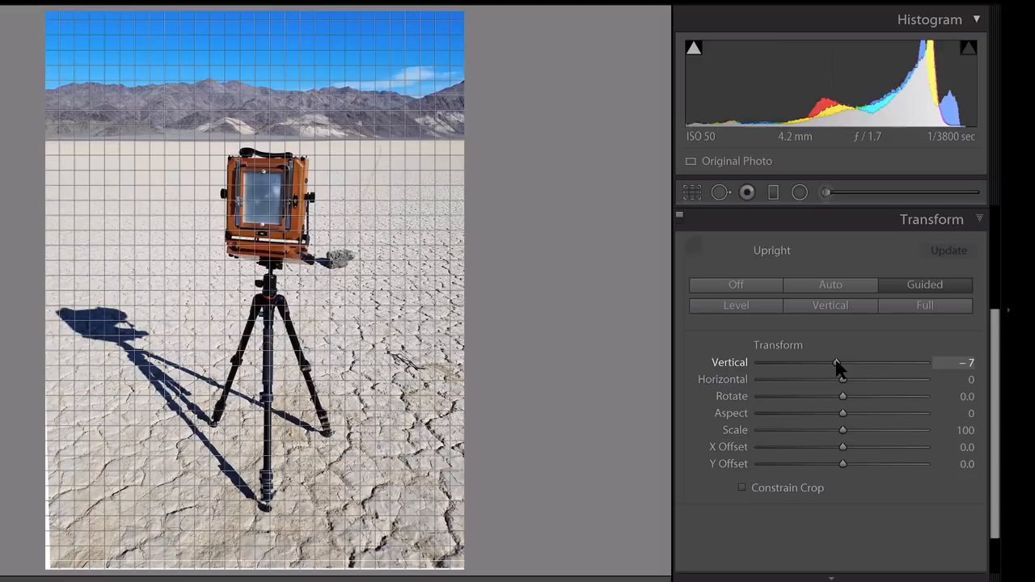
drag(837, 362, 828, 362)
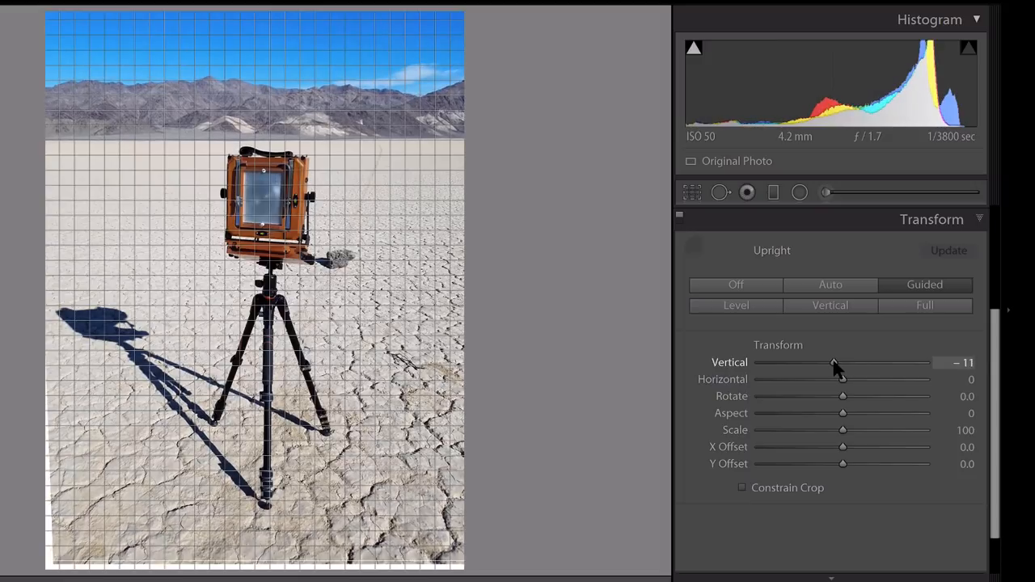
drag(834, 362, 831, 362)
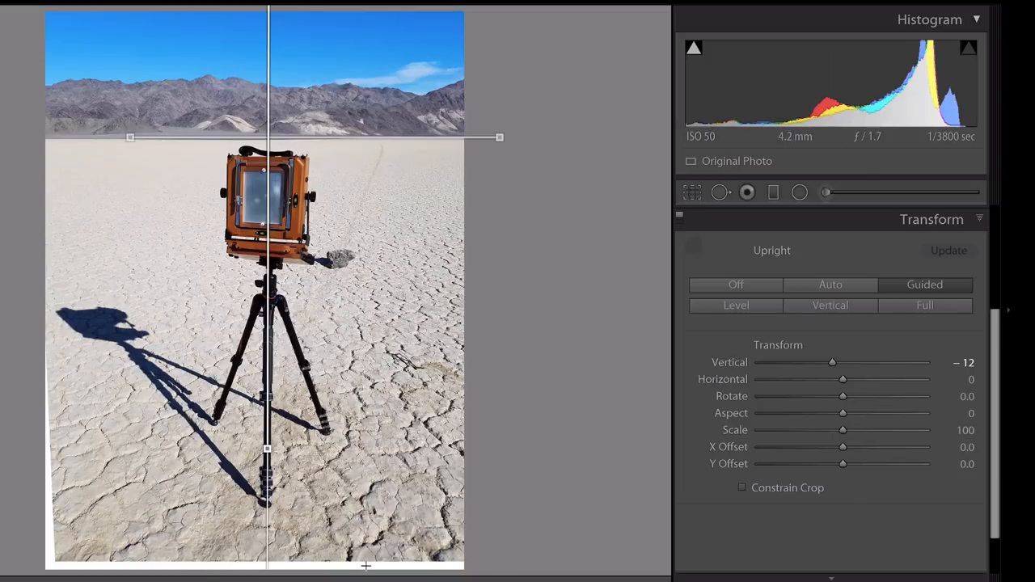
mouse_move(209, 277)
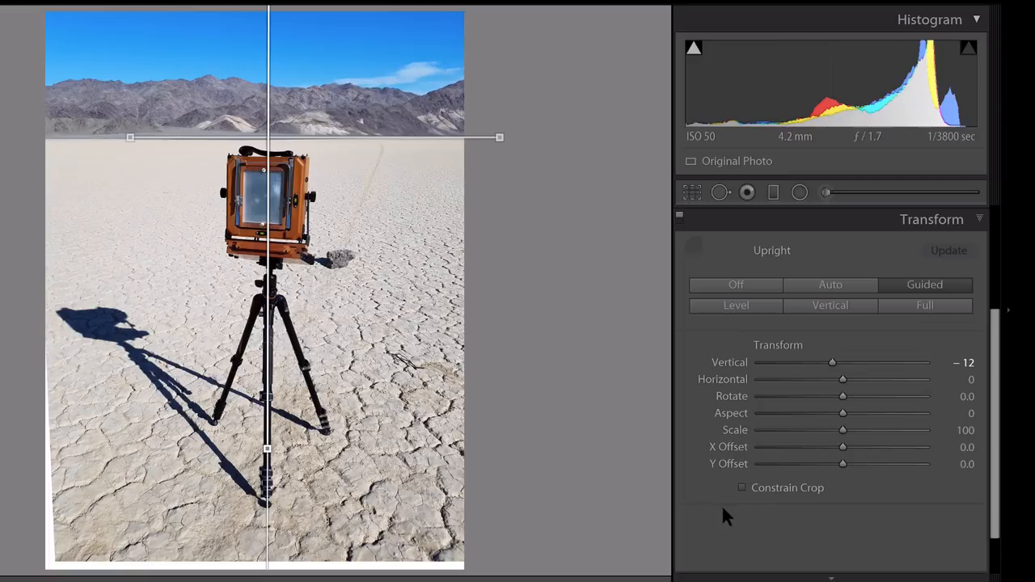
Enable Constrain Crop, then reset the crop in the Crop Overlay settings
click(741, 487)
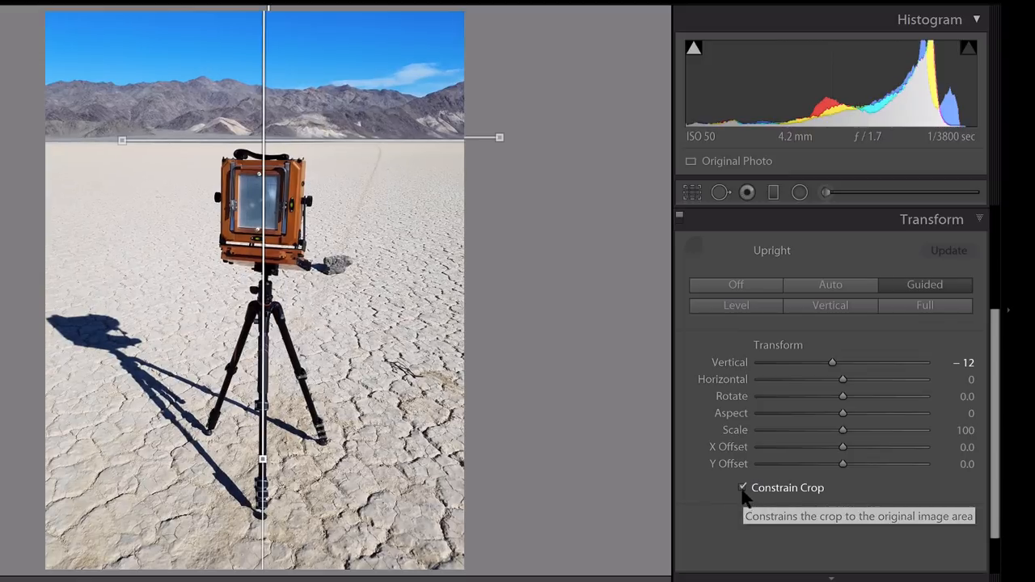
mouse_move(563, 307)
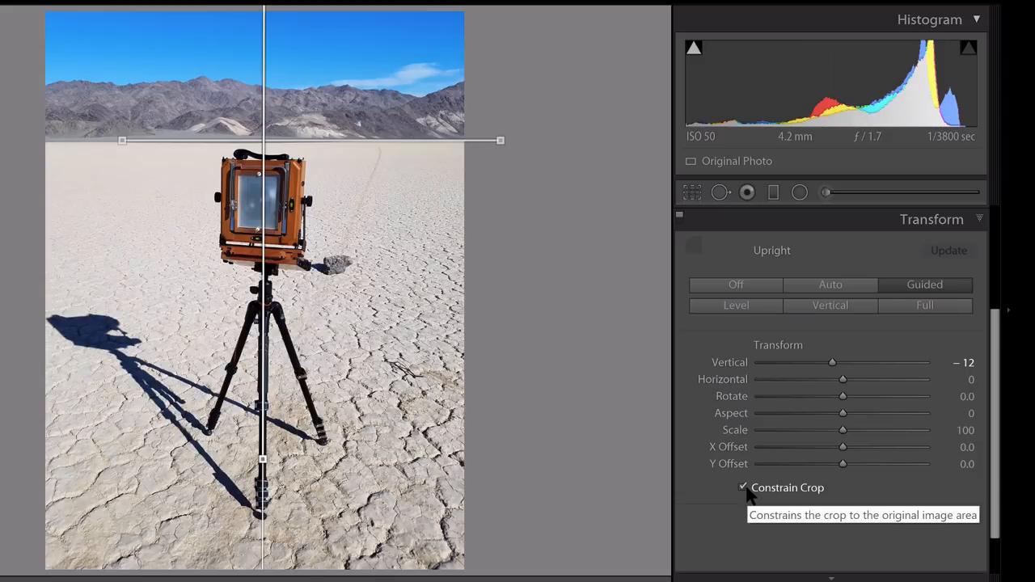
mouse_move(794, 350)
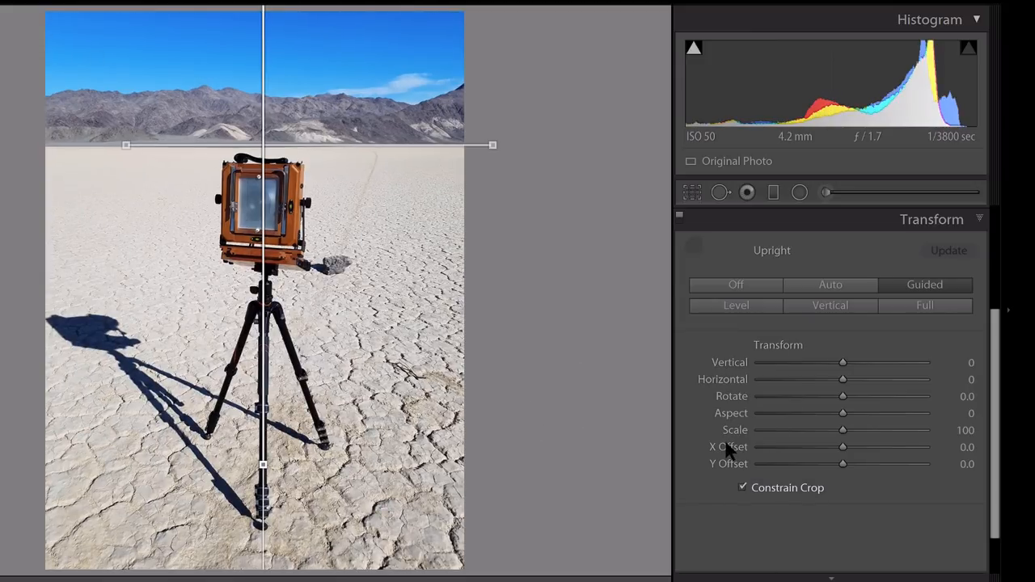
click(691, 192)
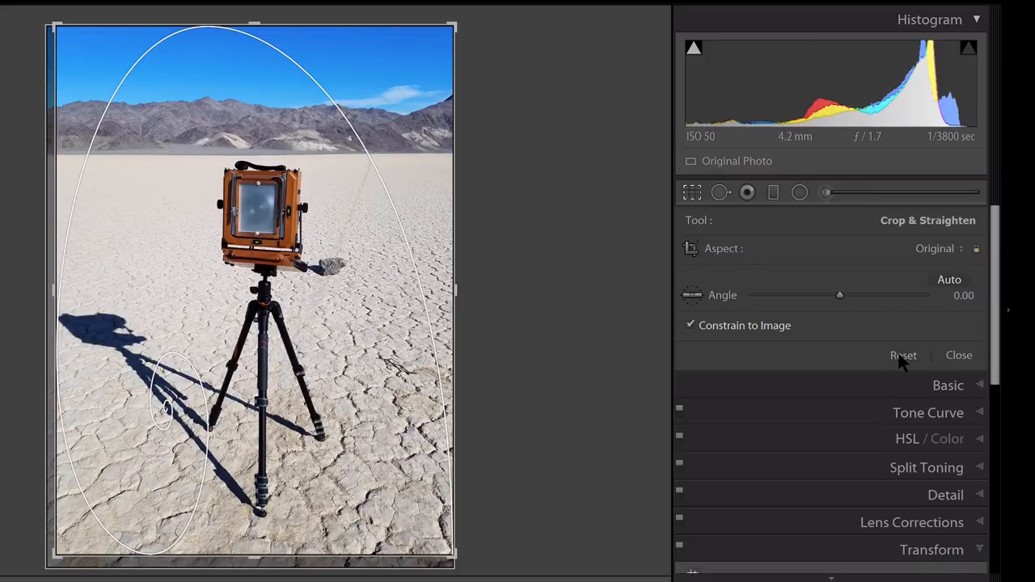
click(691, 325)
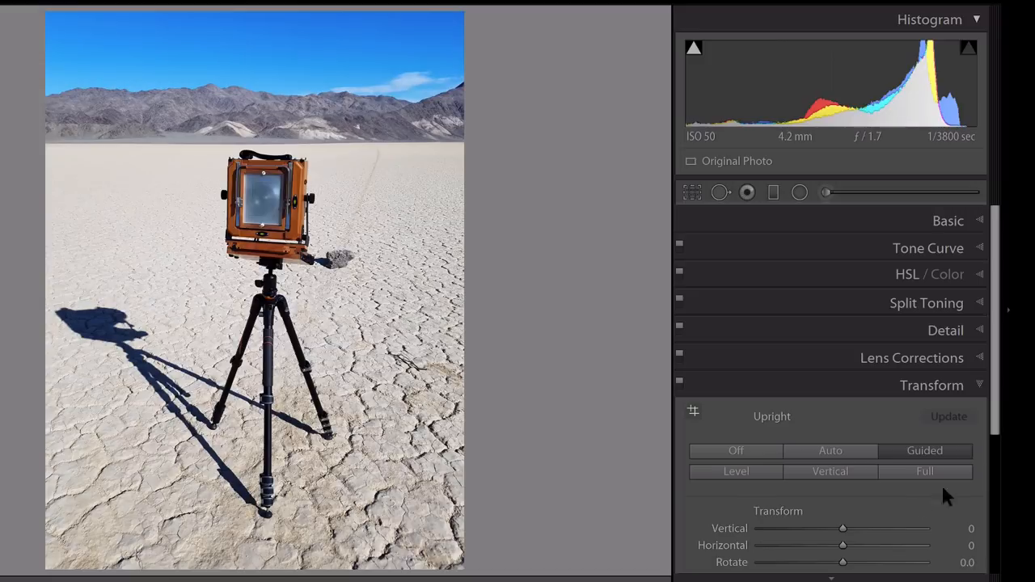
scroll(down, 3)
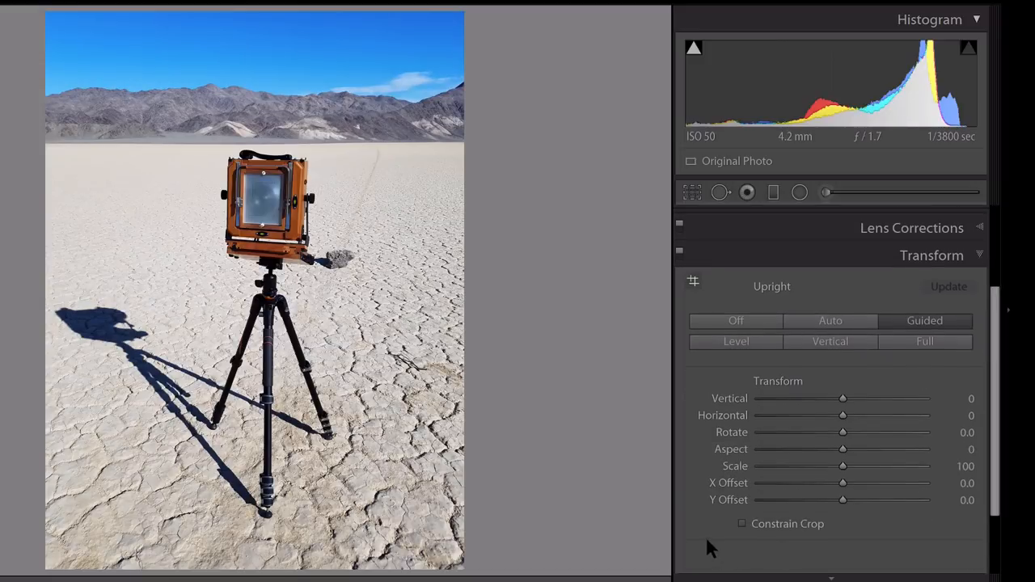
mouse_move(742, 524)
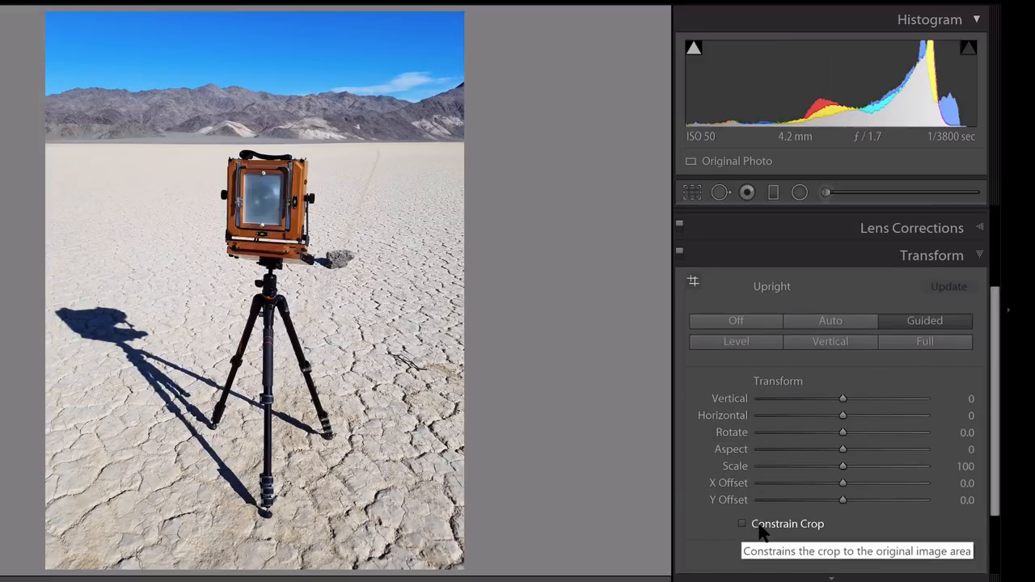
mouse_move(447, 256)
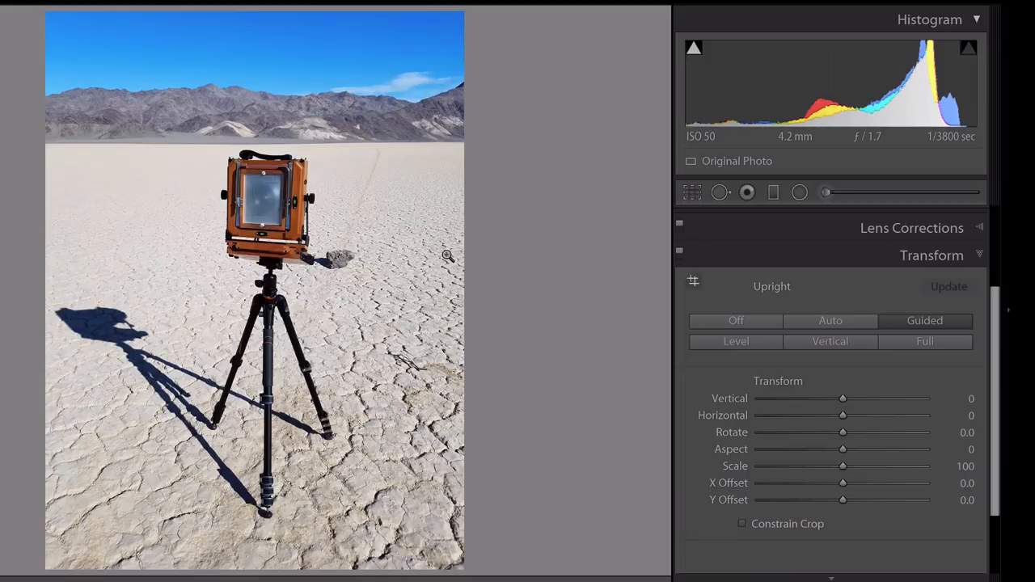
mouse_move(623, 293)
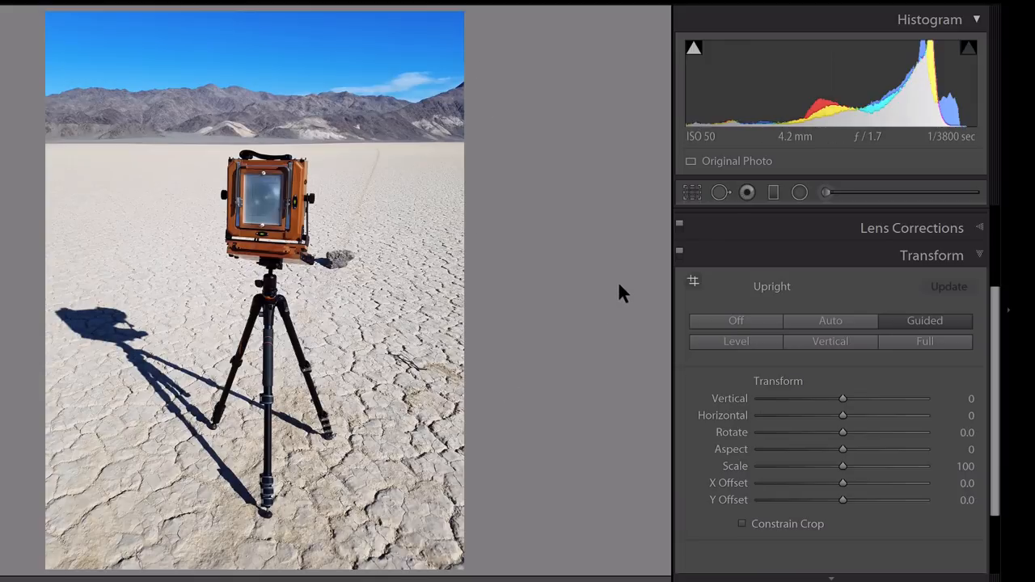
mouse_move(530, 398)
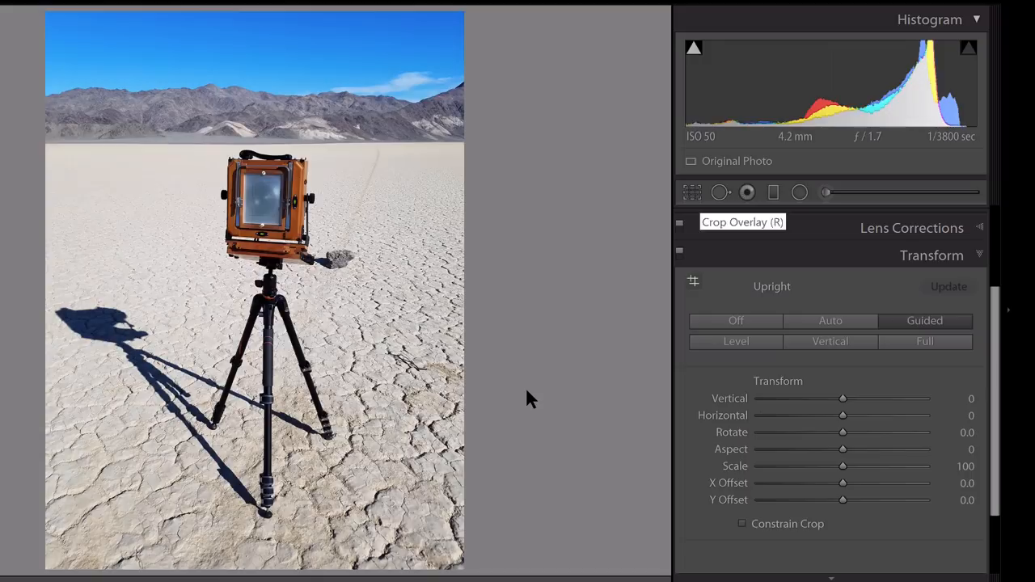
mouse_move(804, 517)
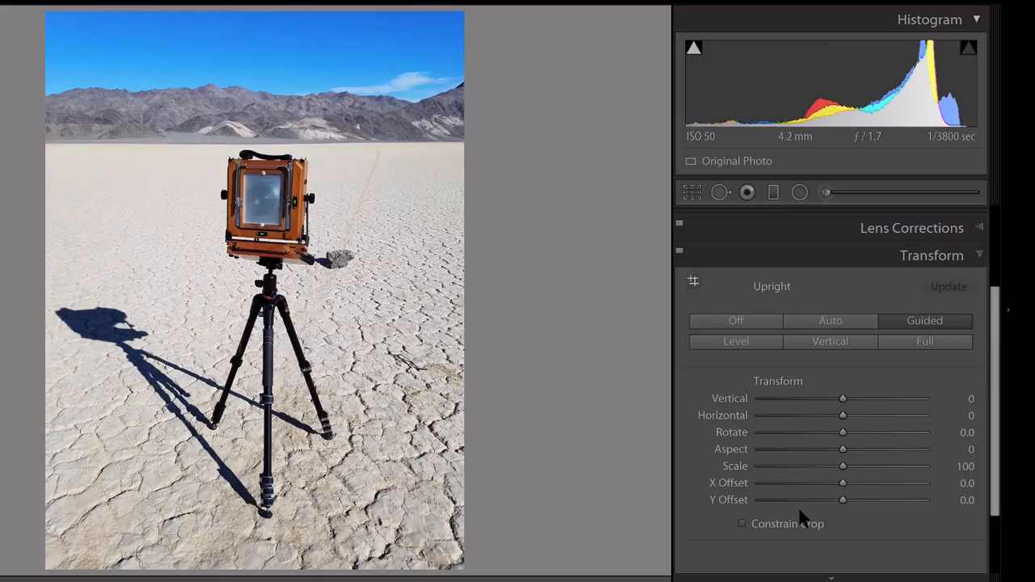
mouse_move(661, 437)
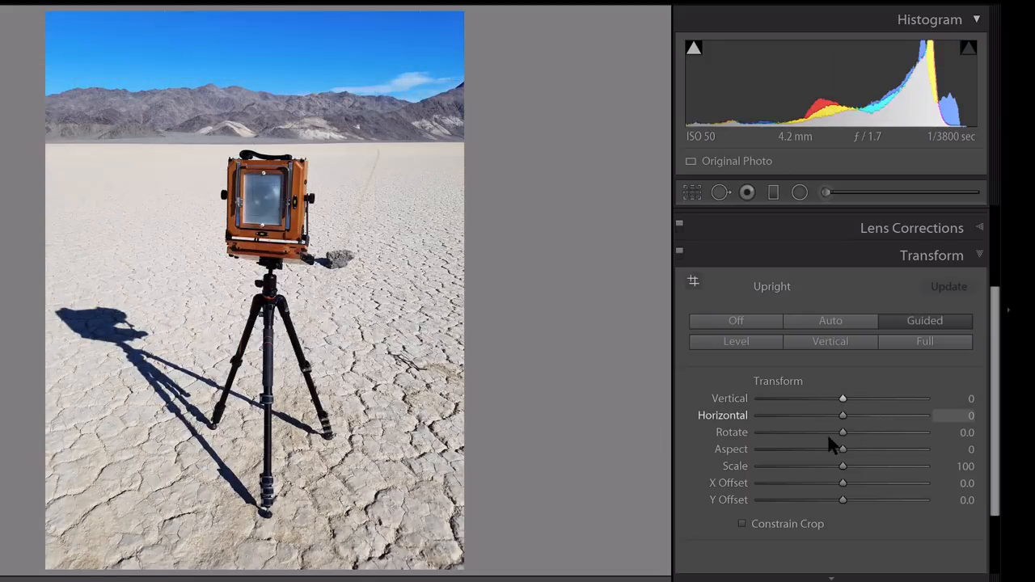
mouse_move(842, 398)
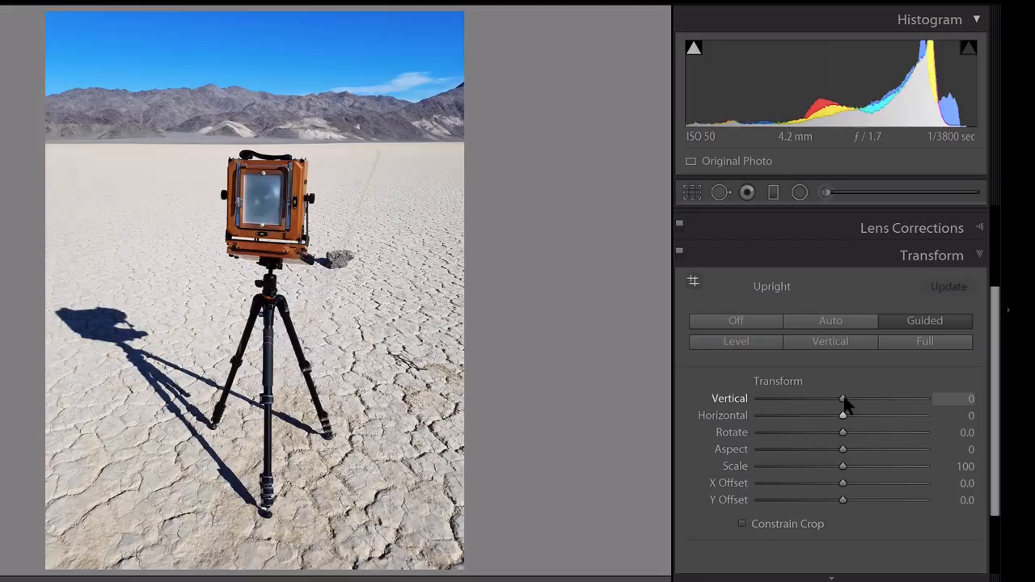
Try Vertical perspective at -50 and -38, ending at +36
drag(843, 398, 829, 397)
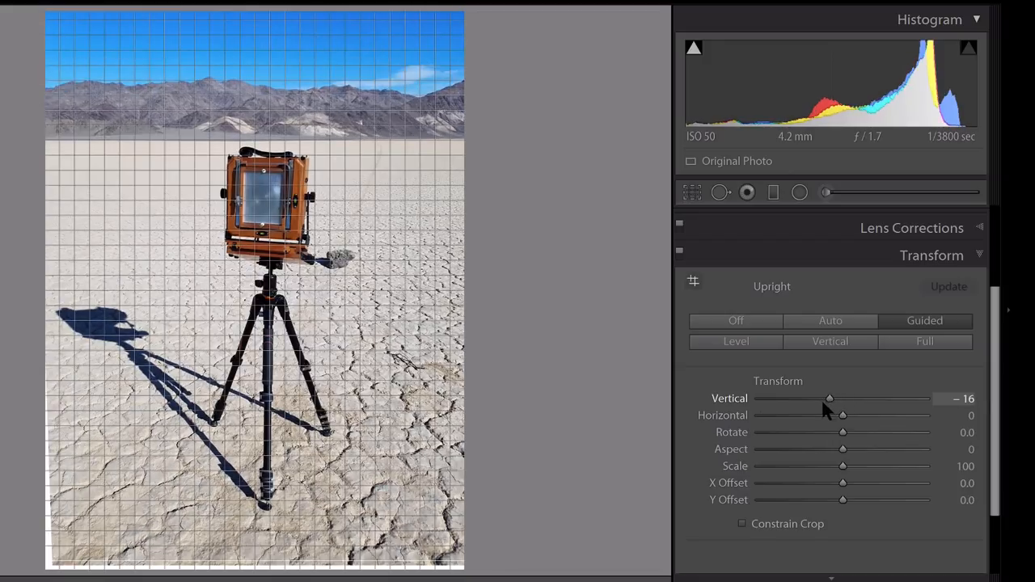
drag(829, 398, 807, 398)
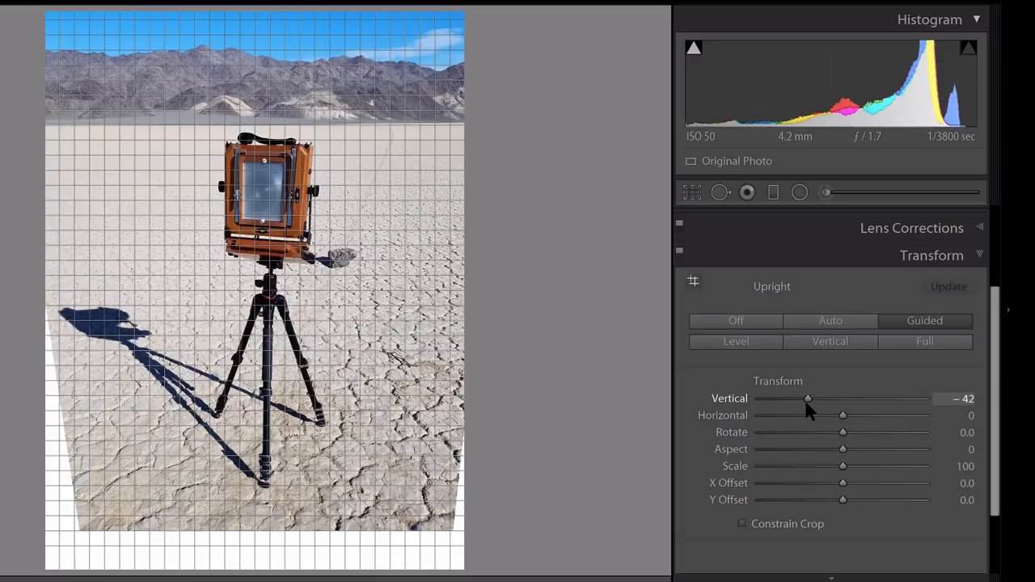
drag(807, 398, 800, 398)
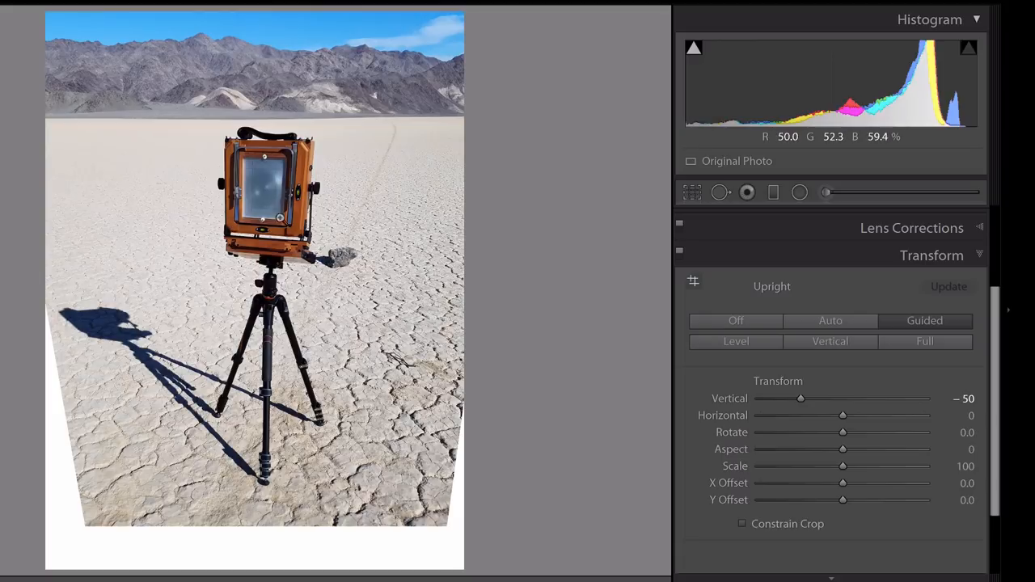
mouse_move(353, 405)
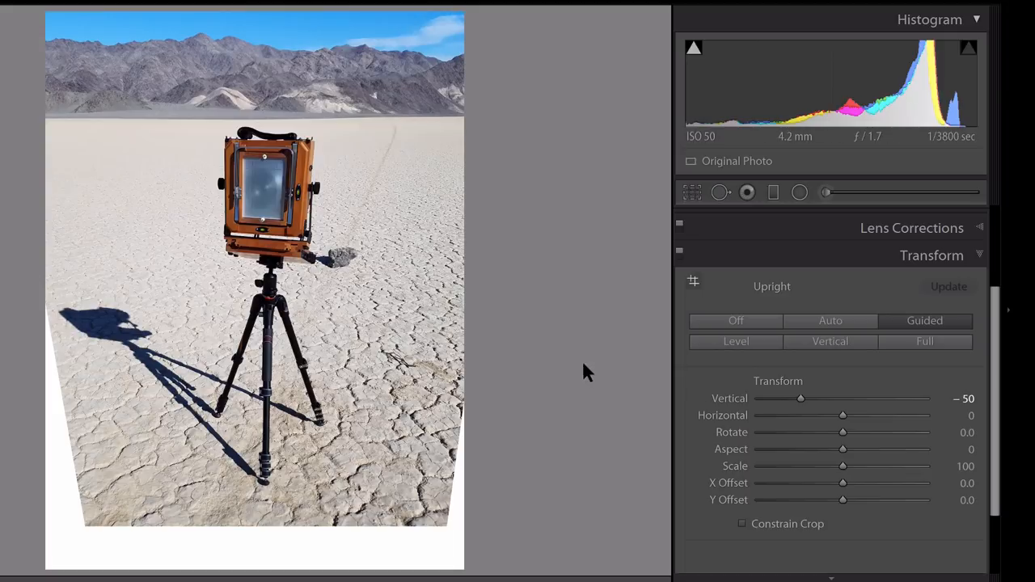
drag(801, 398, 811, 398)
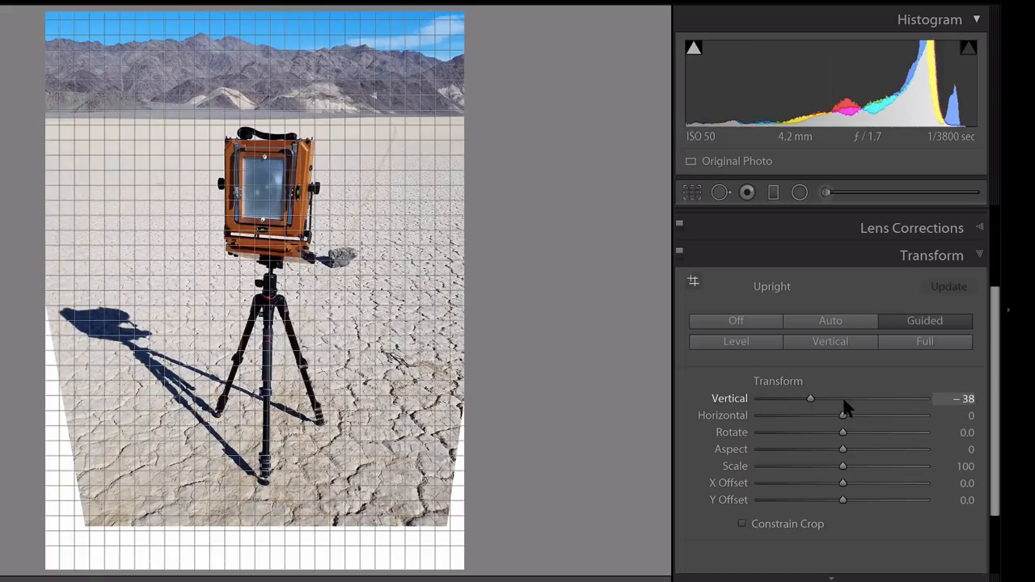
drag(810, 398, 871, 398)
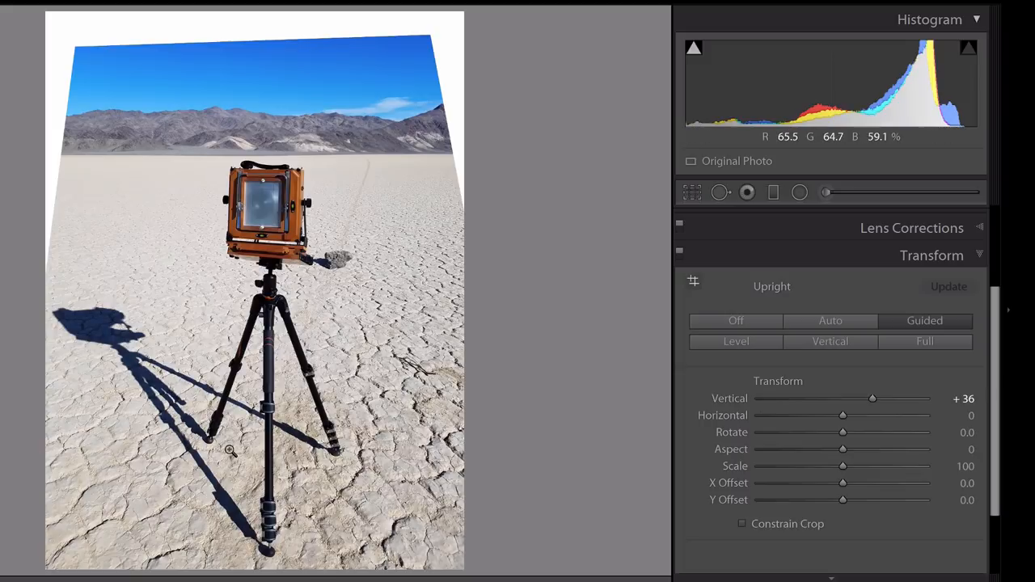
mouse_move(427, 177)
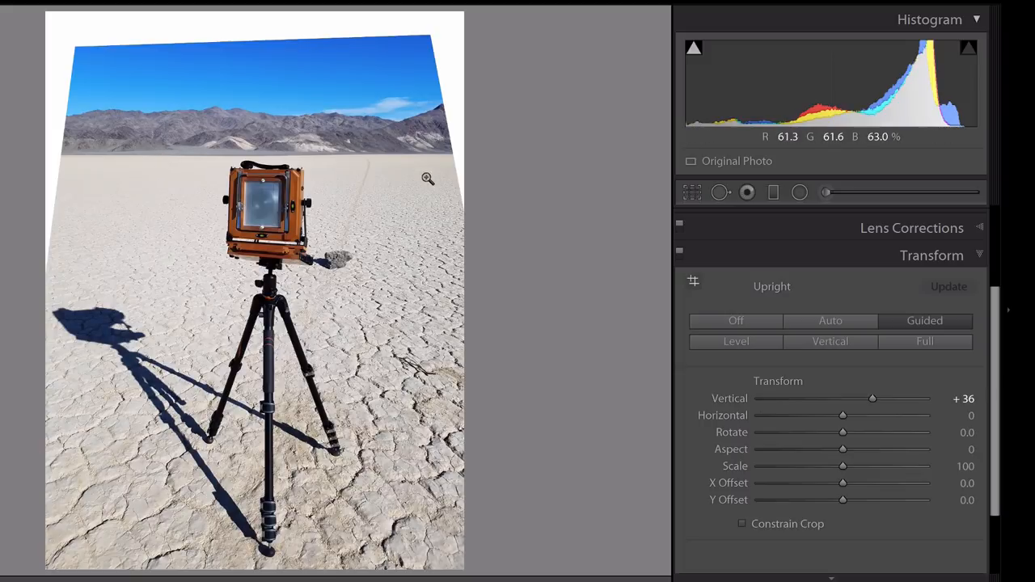
mouse_move(374, 256)
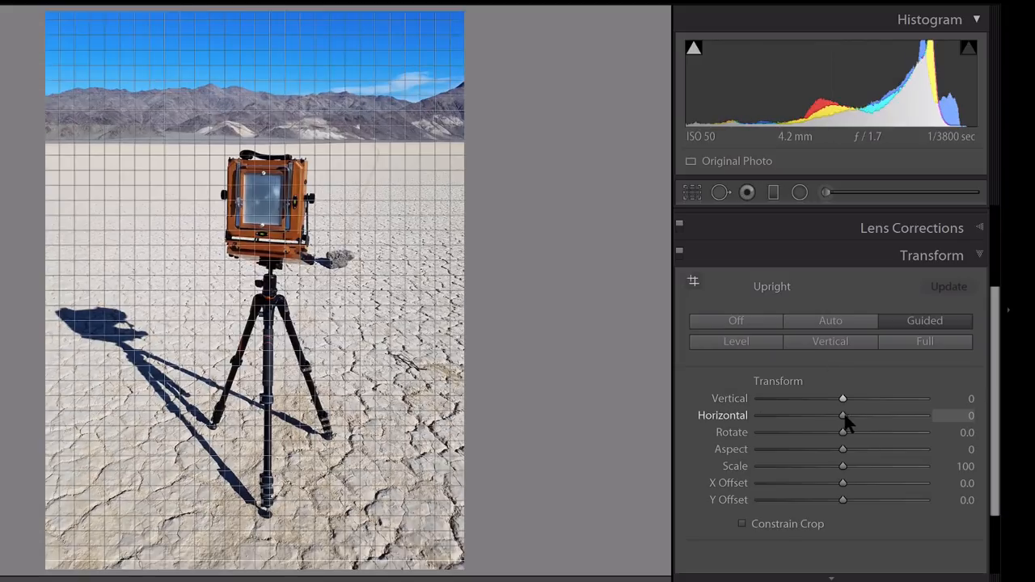
drag(842, 415, 863, 415)
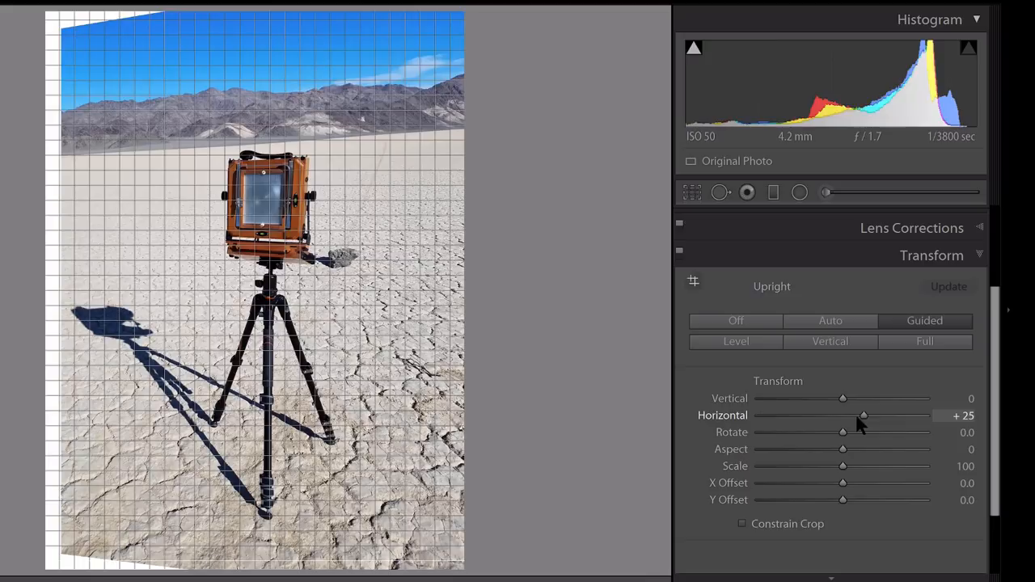
drag(863, 415, 827, 416)
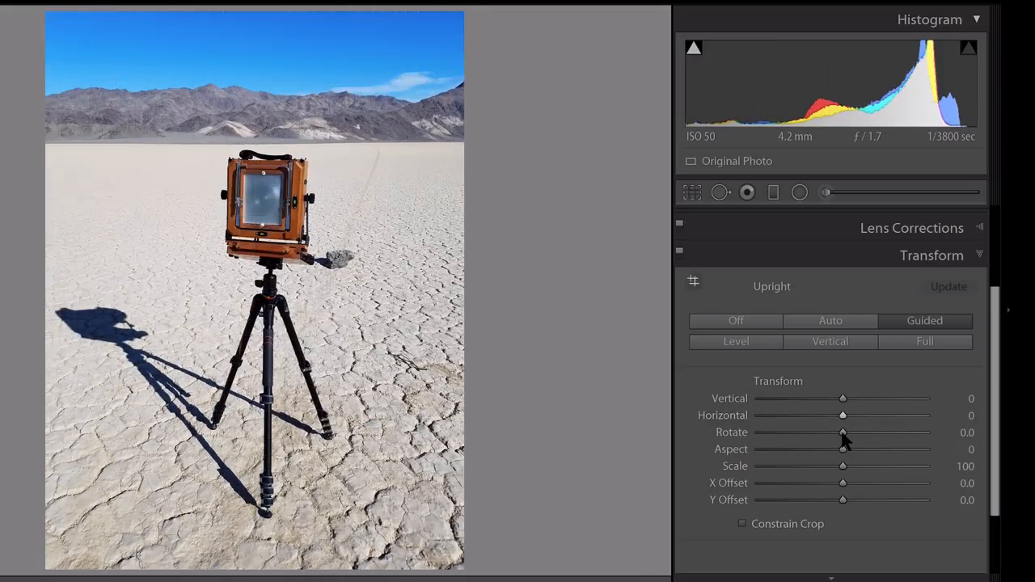
drag(843, 432, 856, 432)
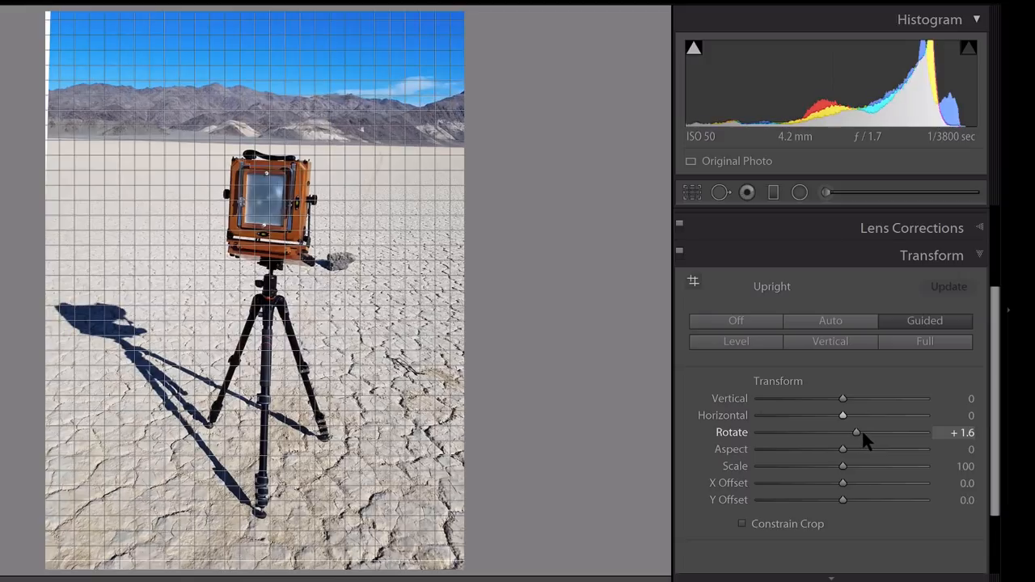
drag(856, 432, 858, 432)
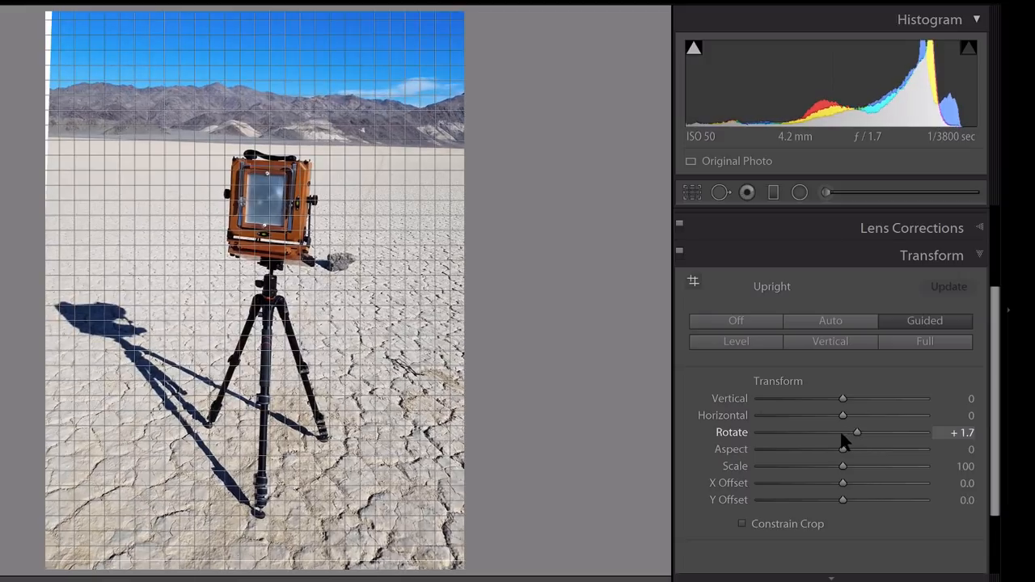
drag(855, 431, 825, 432)
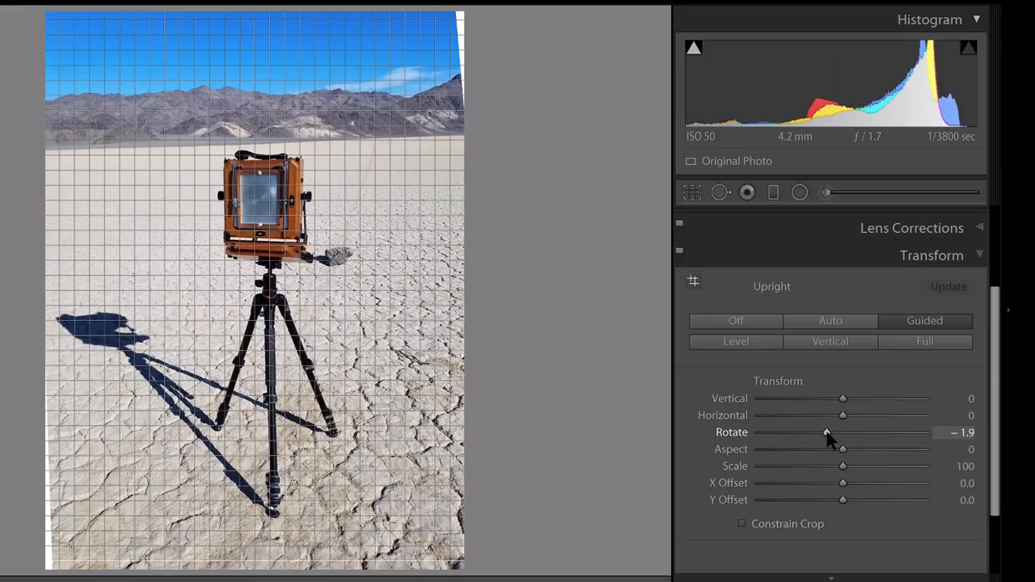
drag(825, 432, 843, 432)
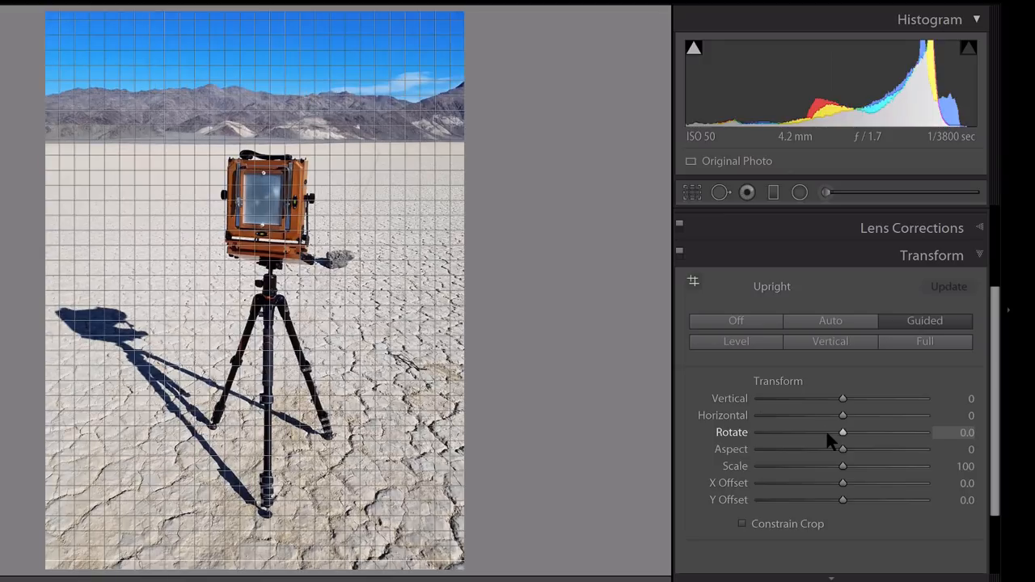
mouse_move(853, 453)
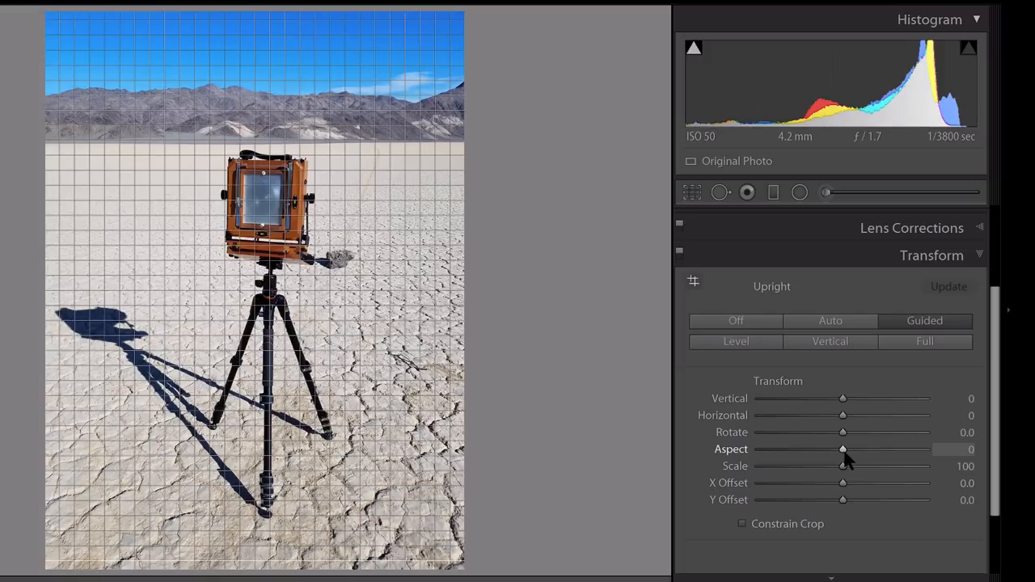
Sweep the Aspect slider between +39 and -70, settling at -14
drag(842, 449, 864, 449)
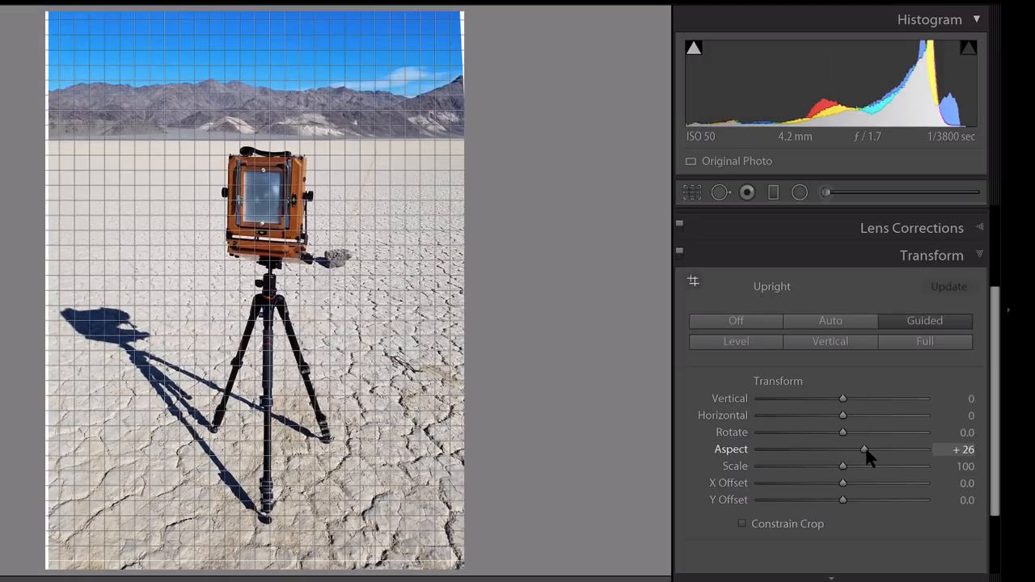
drag(864, 449, 836, 449)
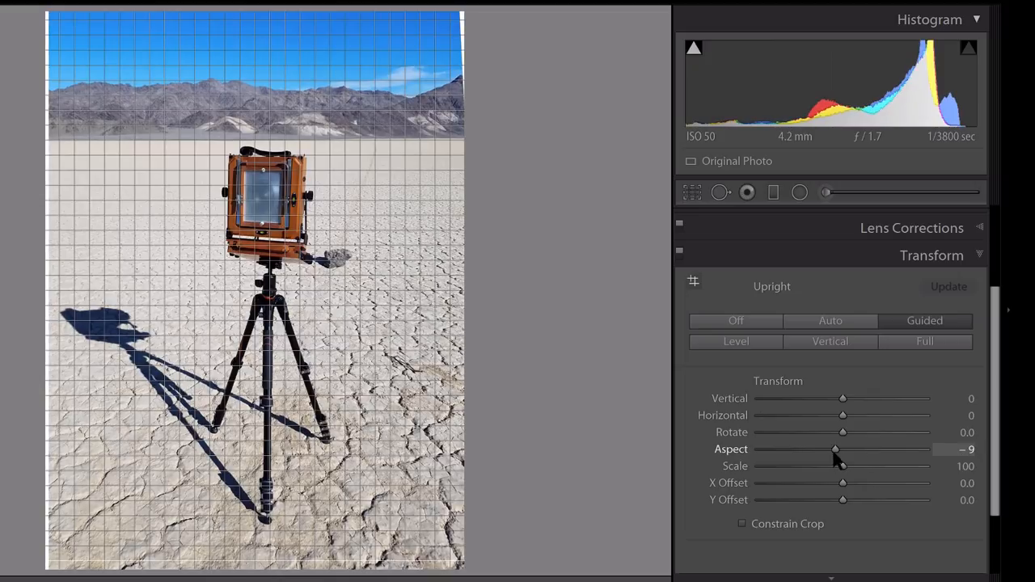
drag(836, 449, 811, 449)
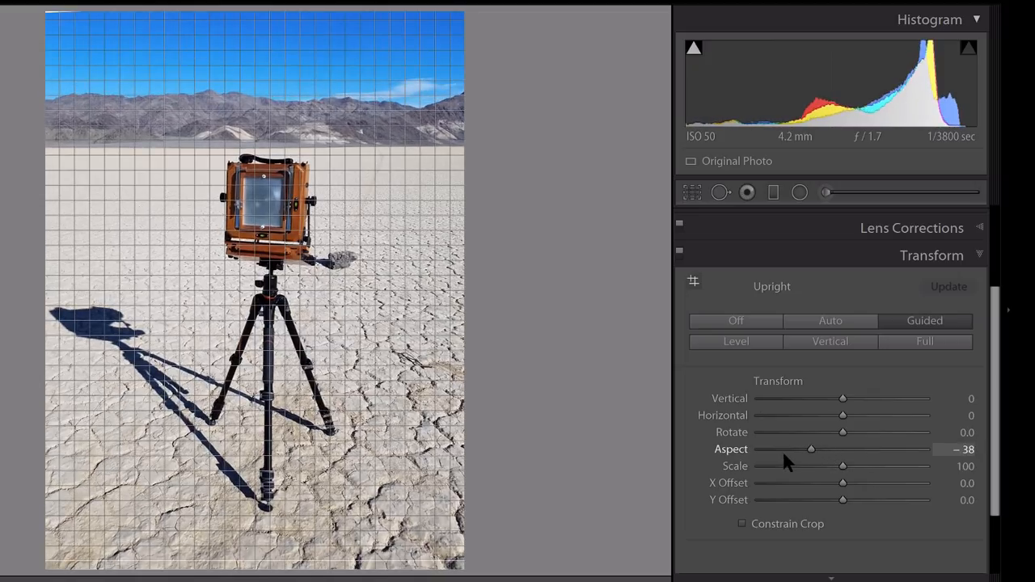
drag(811, 448, 783, 449)
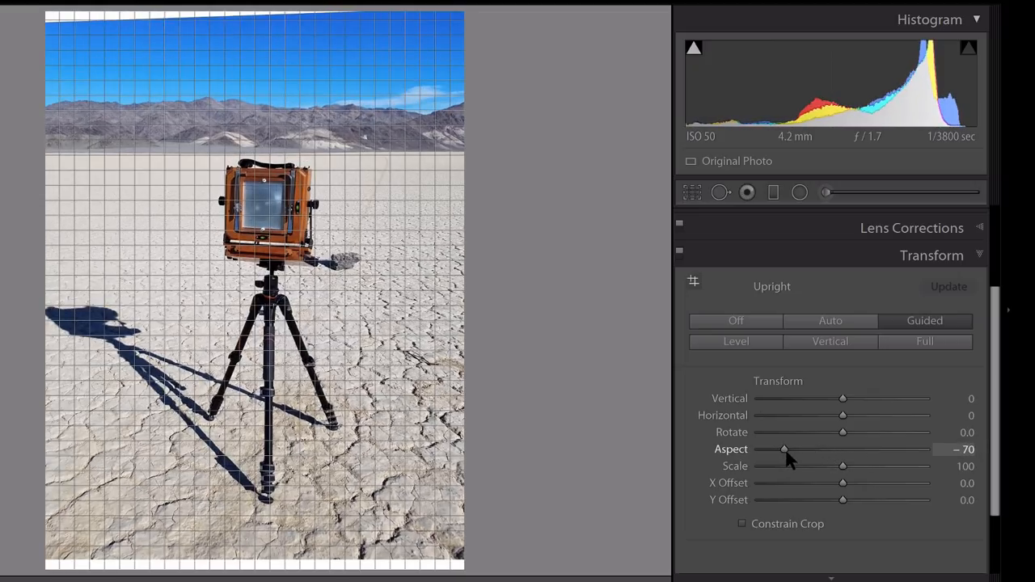
drag(784, 450, 851, 449)
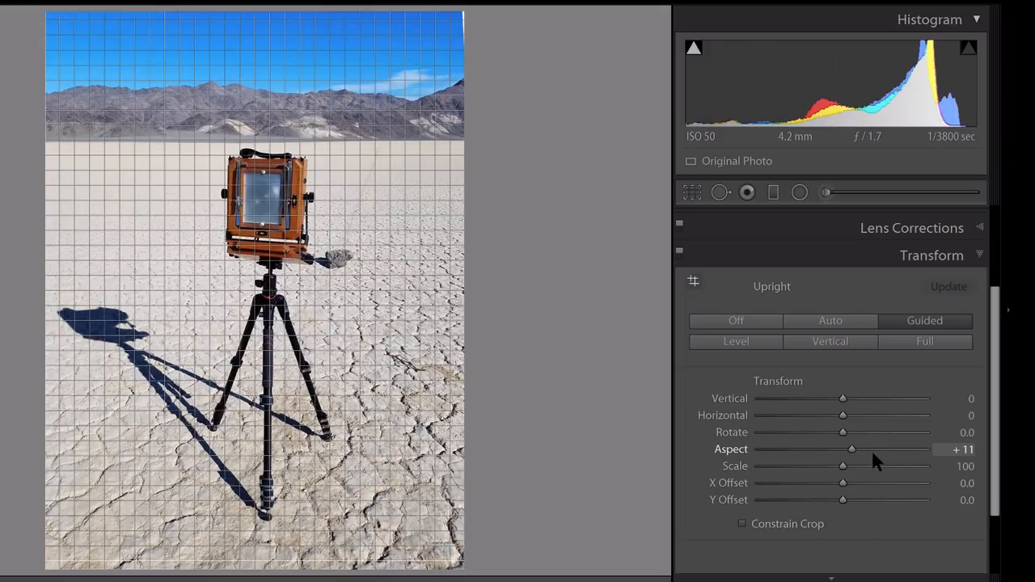
drag(851, 449, 875, 448)
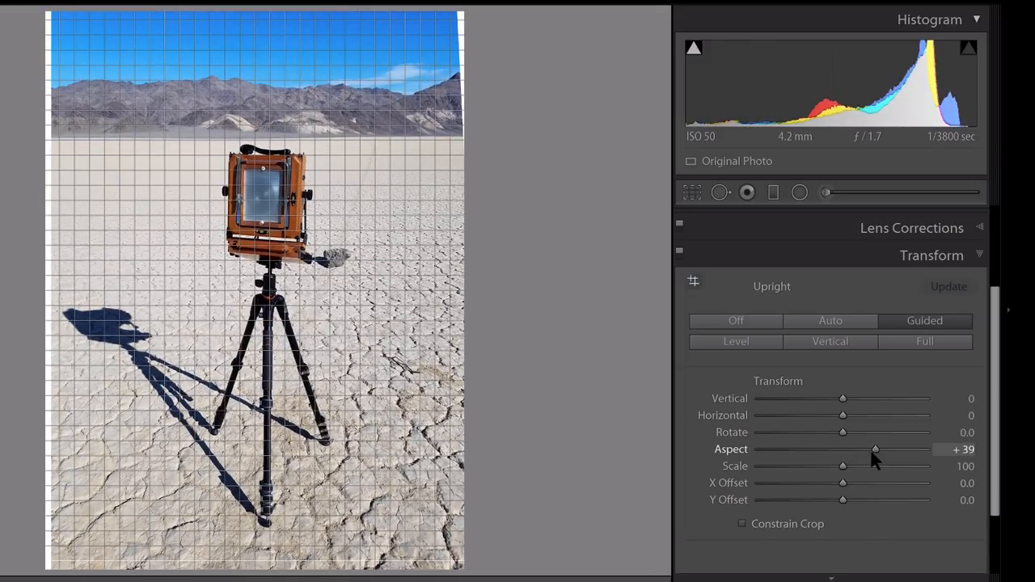
drag(874, 448, 830, 449)
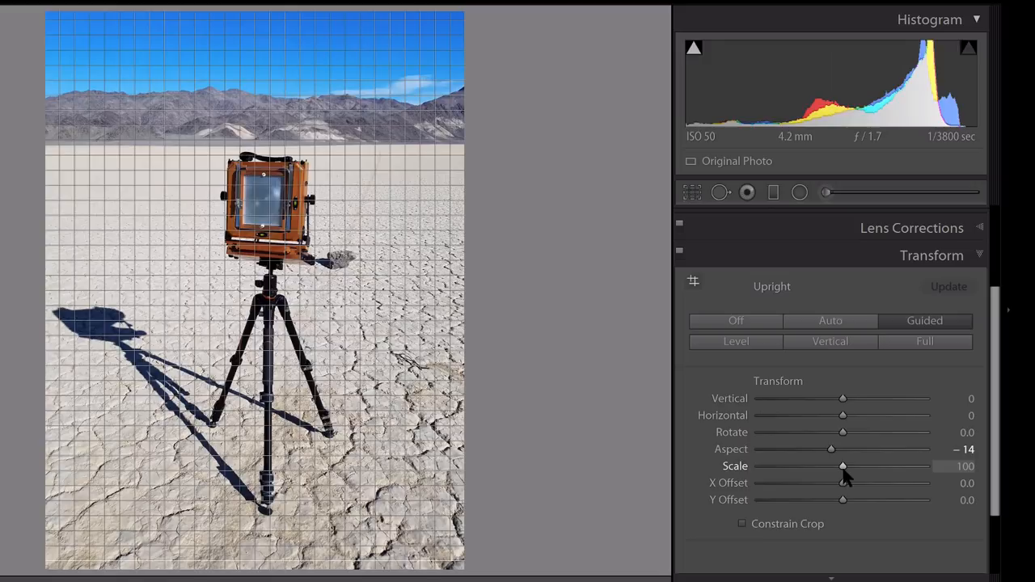
Push Transform Scale up to 122, then bring it back to 100
drag(843, 466, 867, 465)
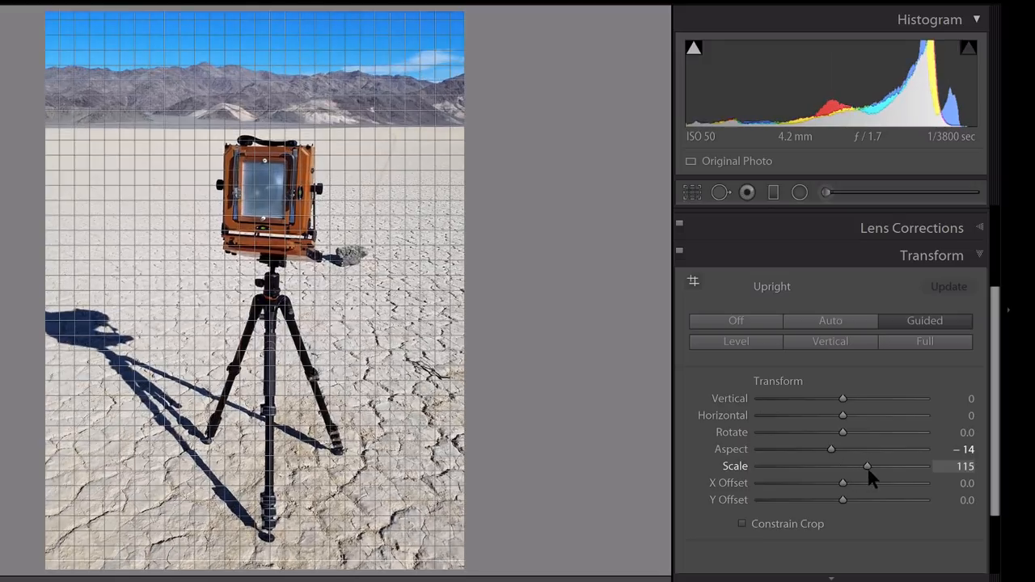
drag(868, 466, 880, 466)
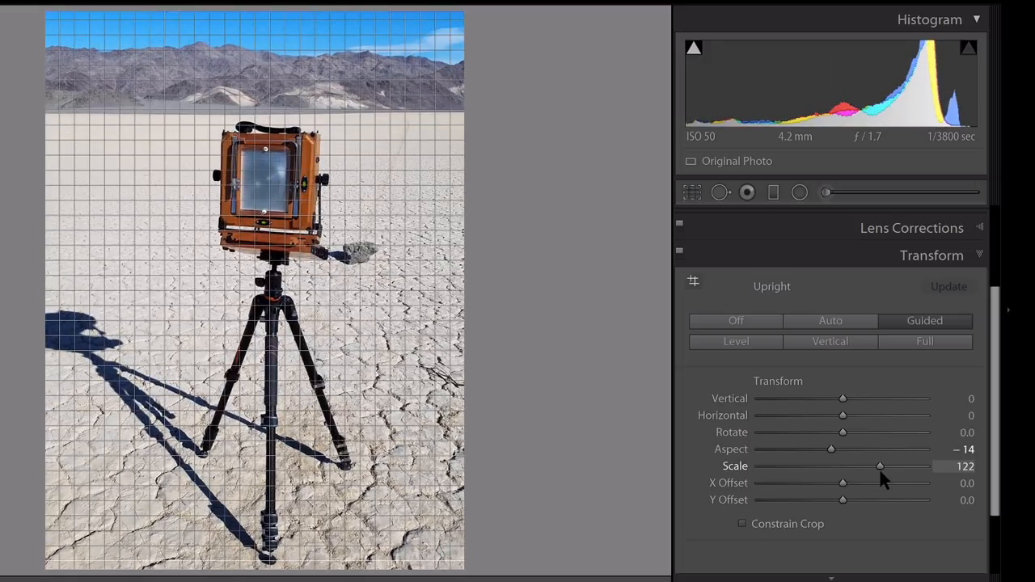
drag(879, 466, 824, 465)
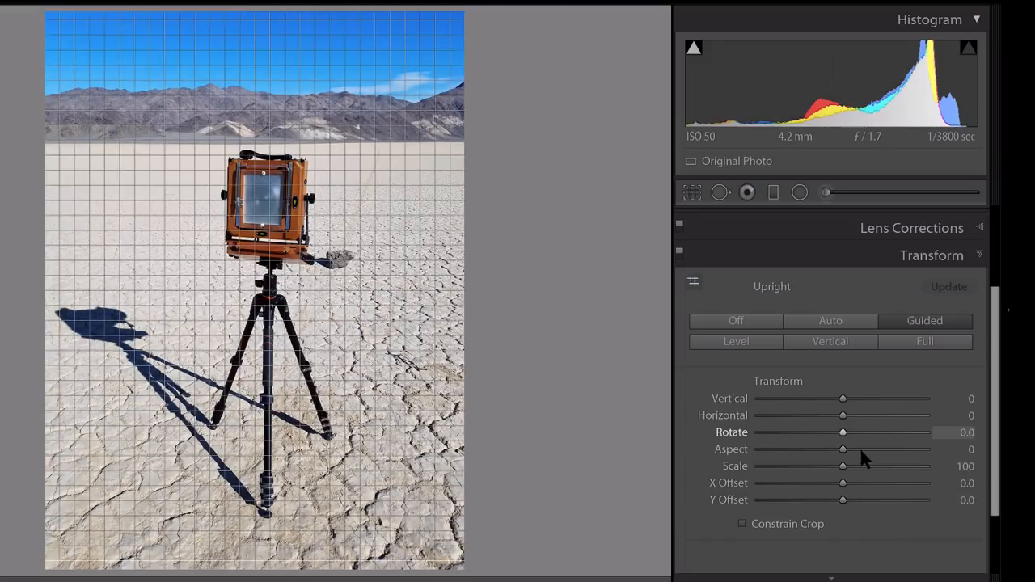
drag(841, 483, 849, 483)
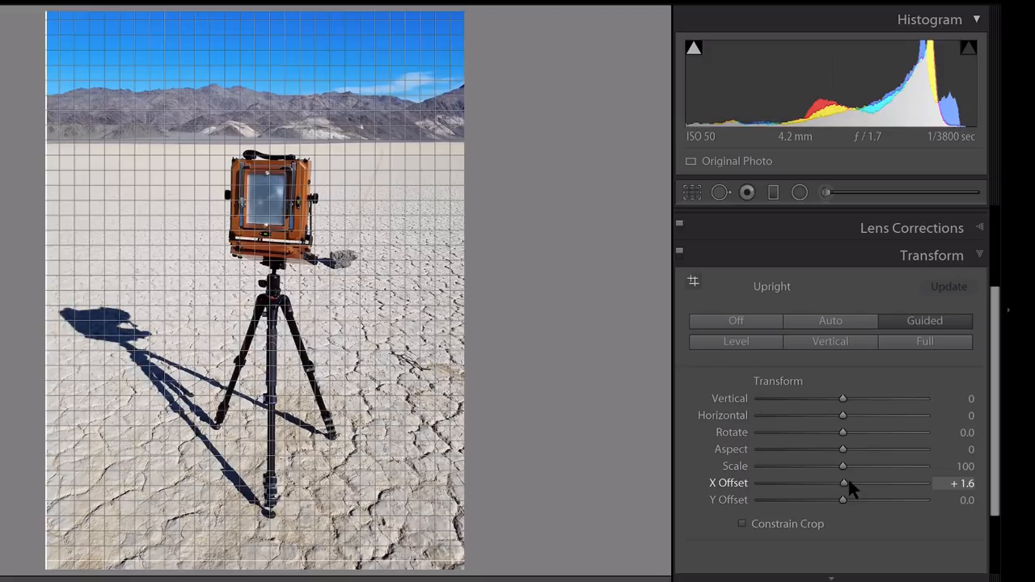
drag(842, 483, 872, 482)
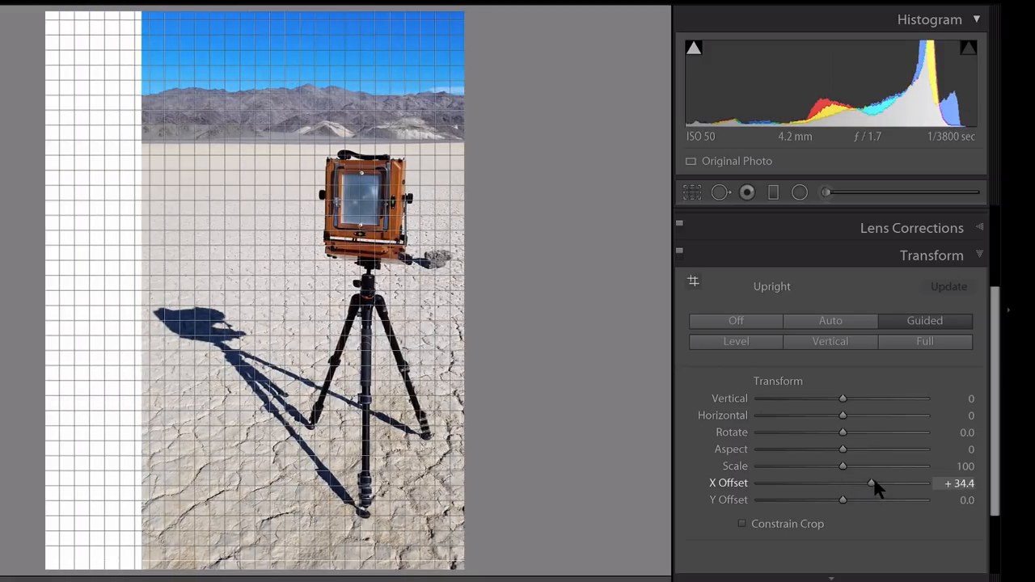
drag(874, 483, 839, 483)
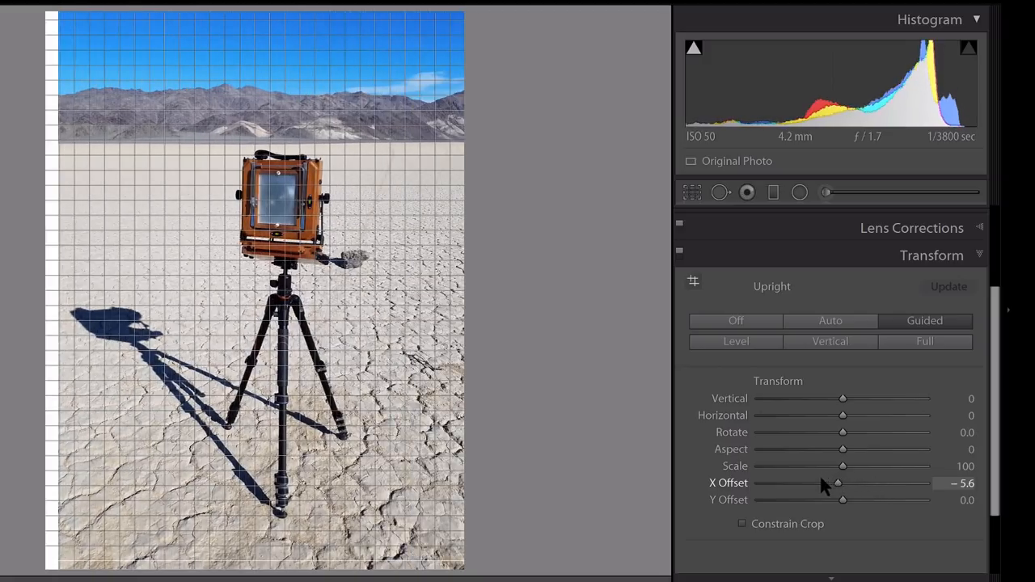
drag(839, 483, 814, 483)
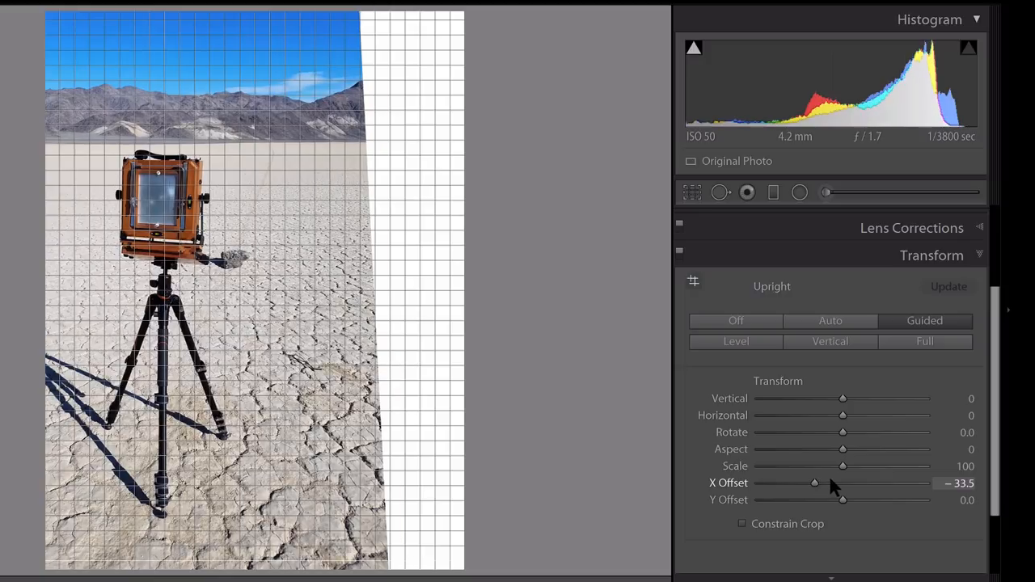
drag(815, 483, 830, 483)
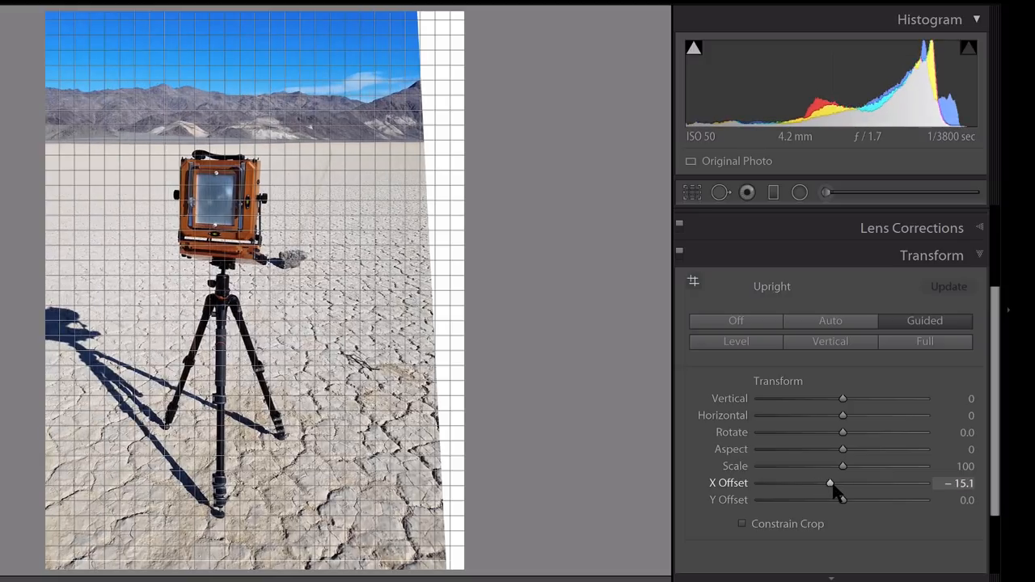
drag(828, 483, 842, 483)
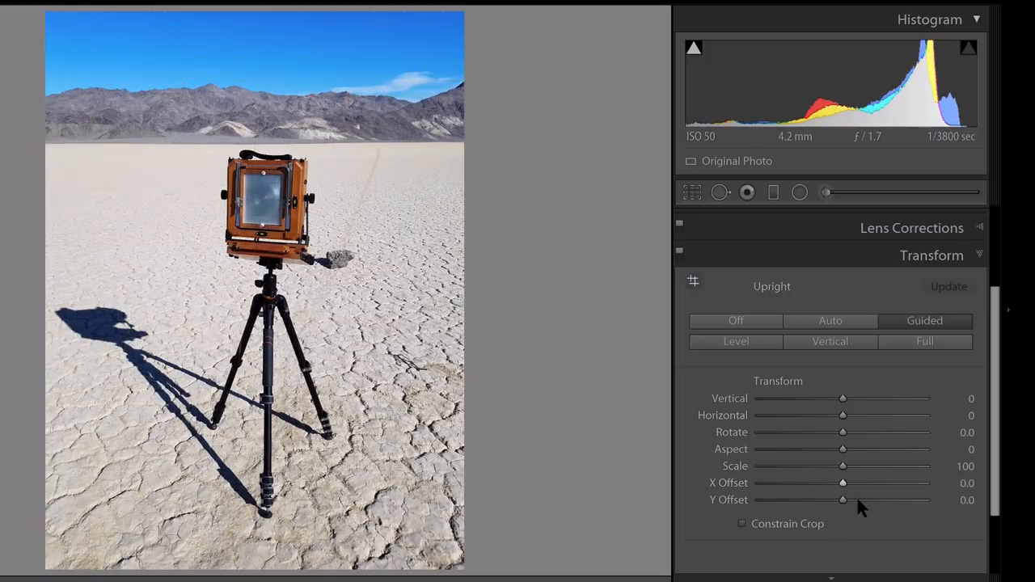
drag(842, 500, 877, 500)
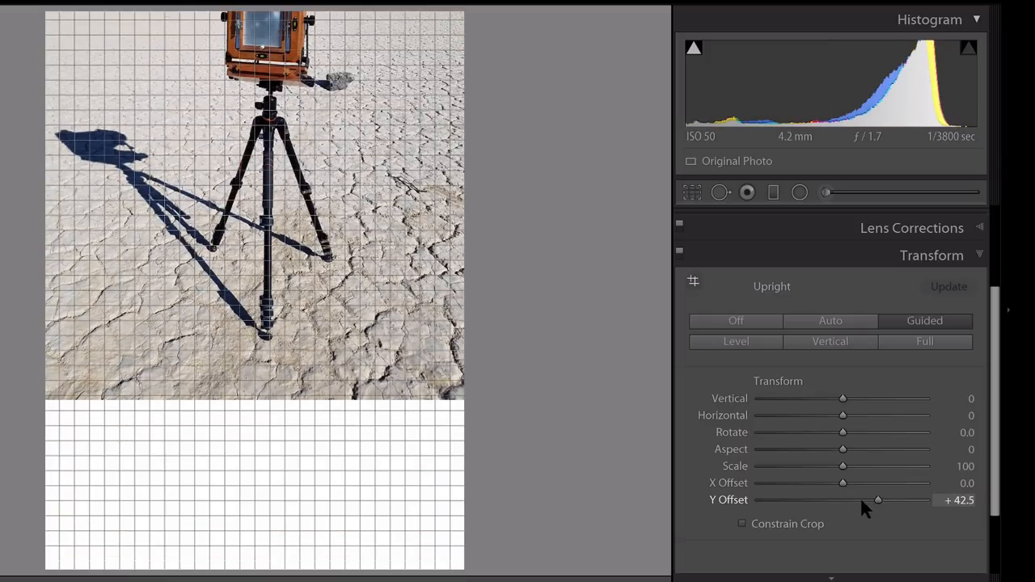
drag(878, 500, 823, 500)
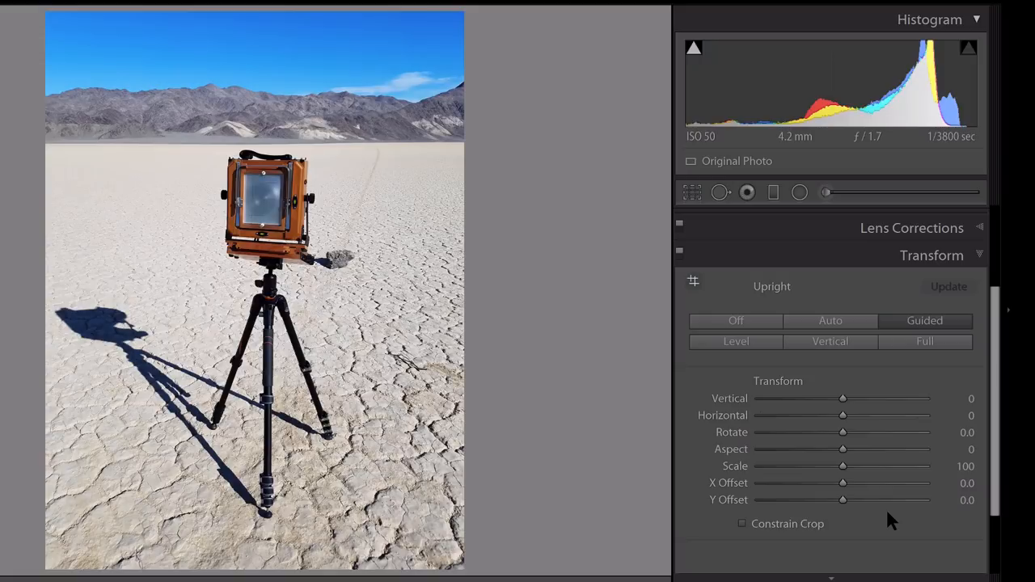
mouse_move(906, 502)
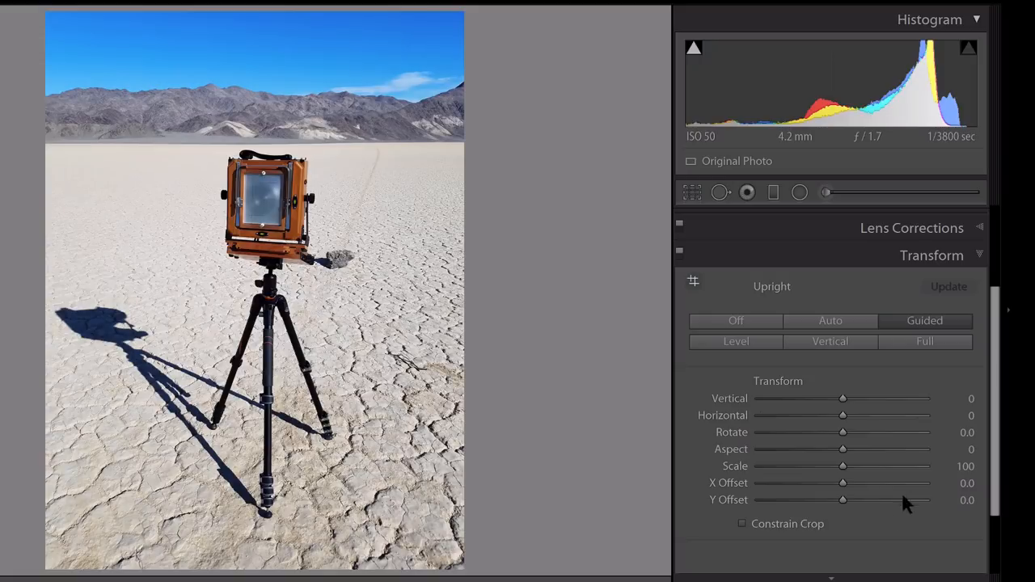
mouse_move(693, 191)
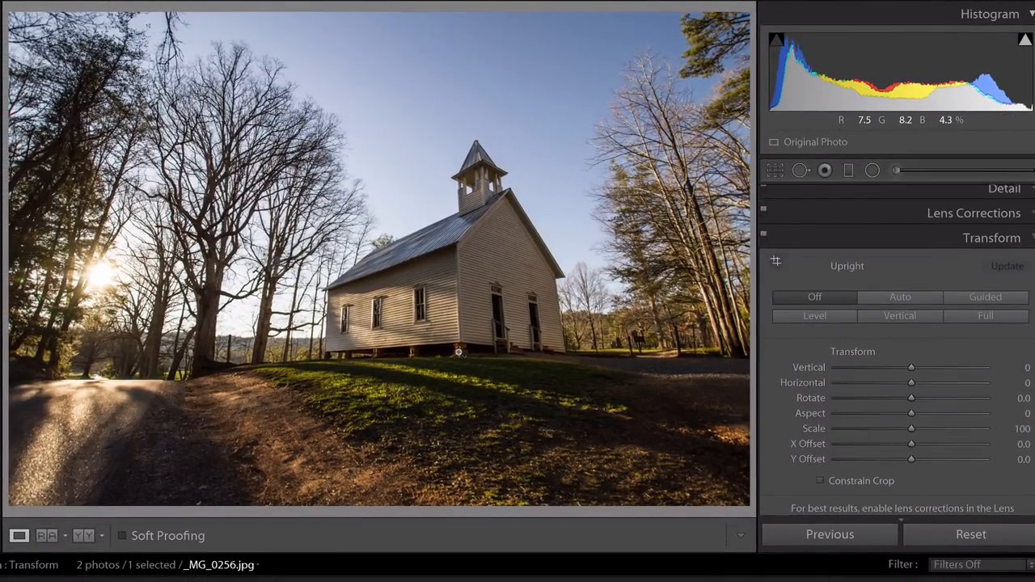
mouse_move(459, 366)
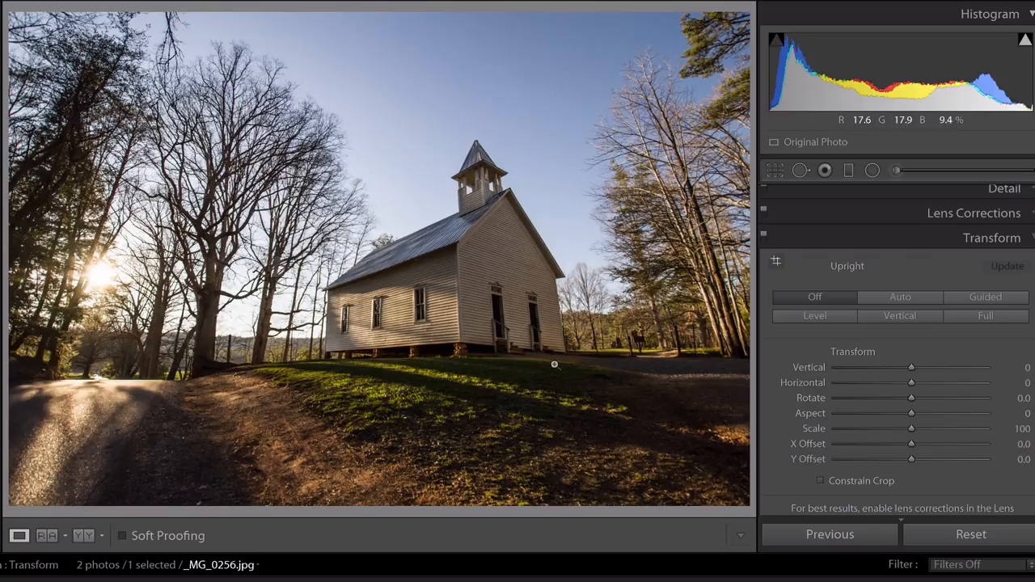
mouse_move(498, 391)
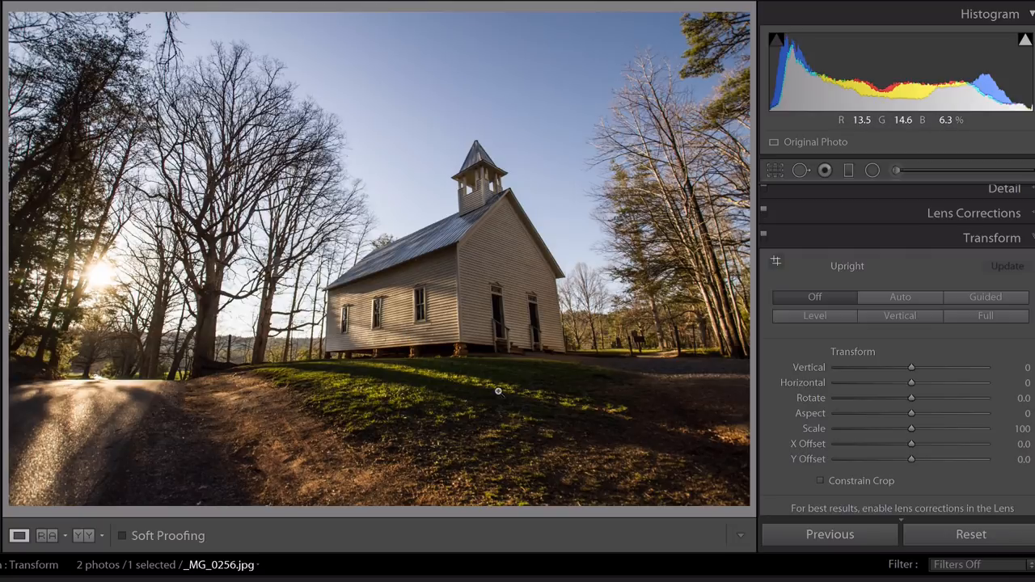
mouse_move(603, 360)
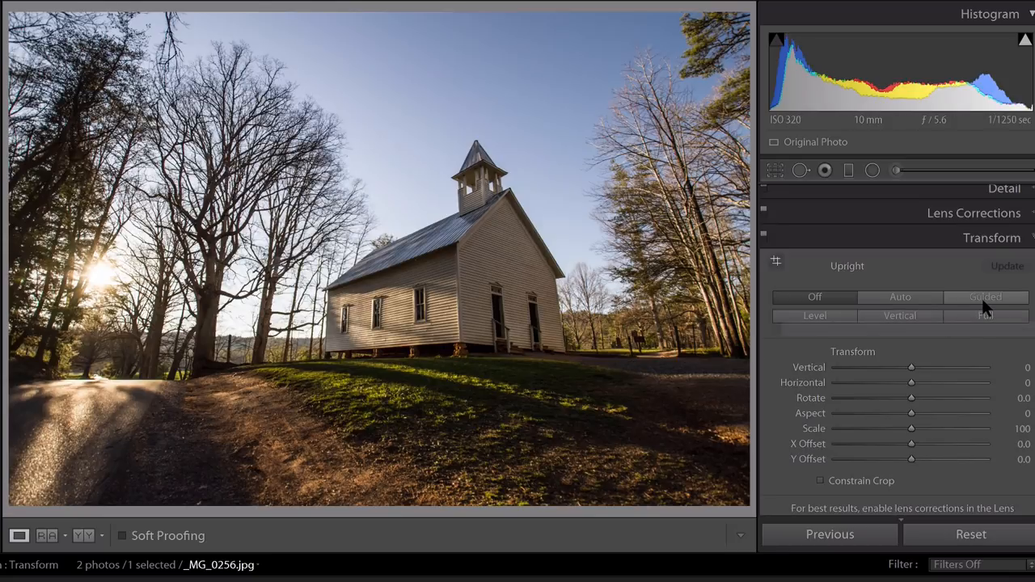
mouse_move(986, 297)
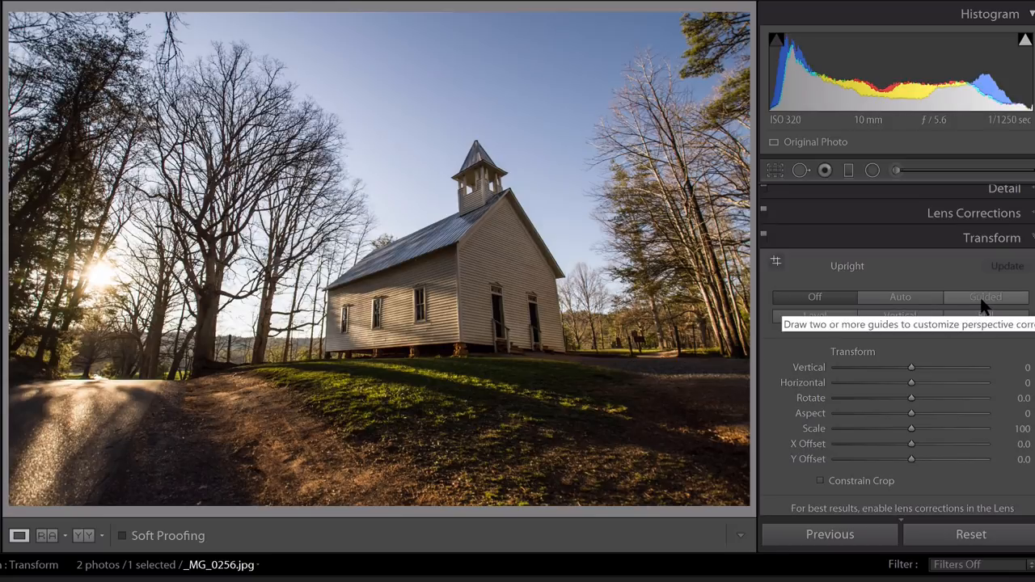
Engage the Guided Upright tool on the church photo
click(985, 297)
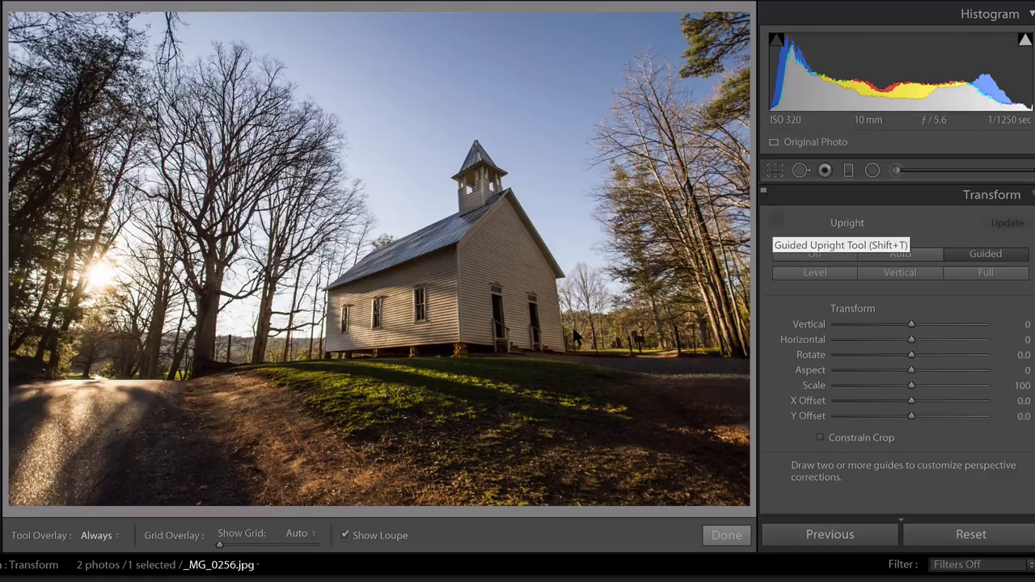
mouse_move(543, 485)
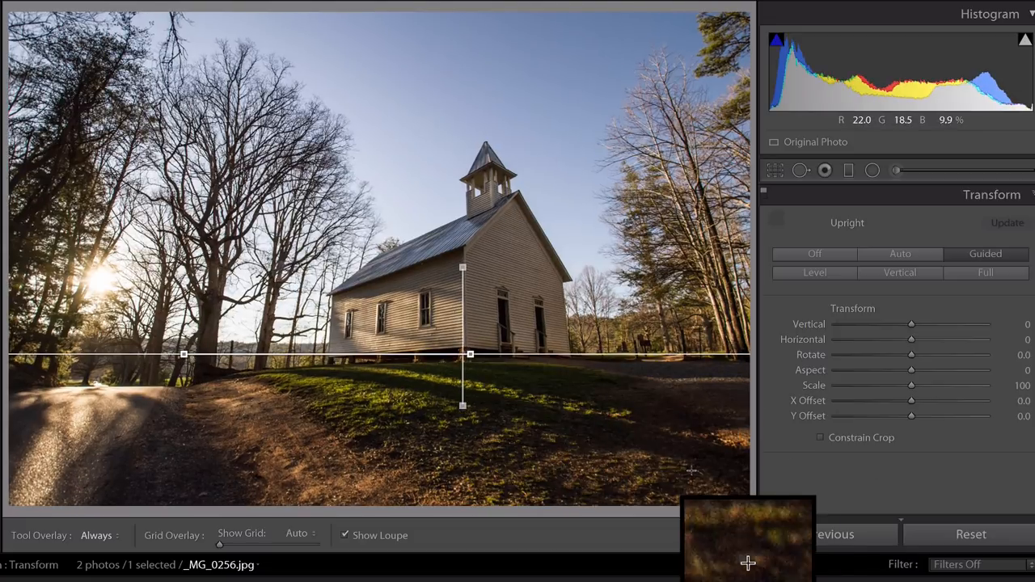
mouse_move(603, 361)
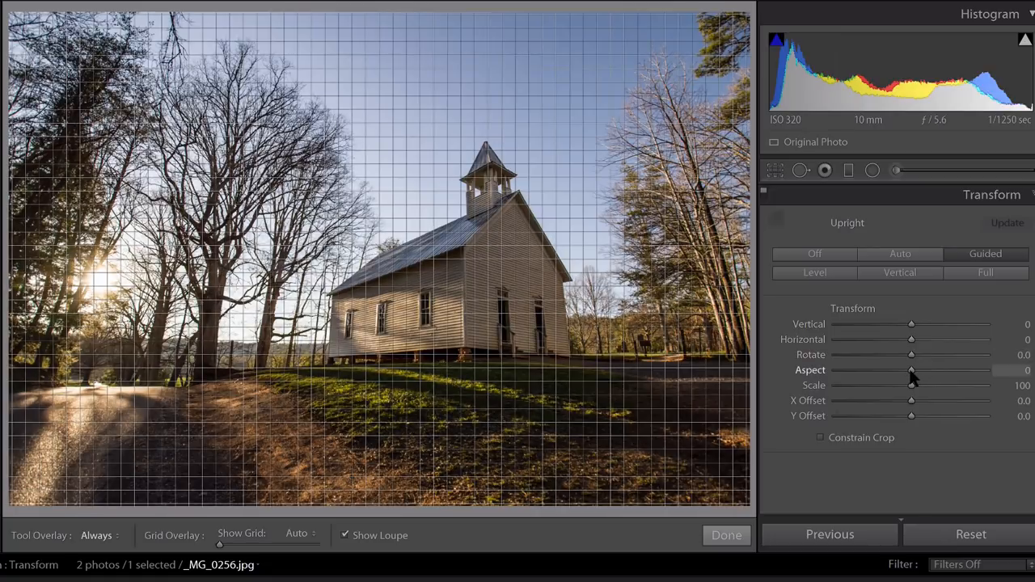
Try Aspect at -15 and +7, settling the church photo at +6
drag(911, 369, 900, 369)
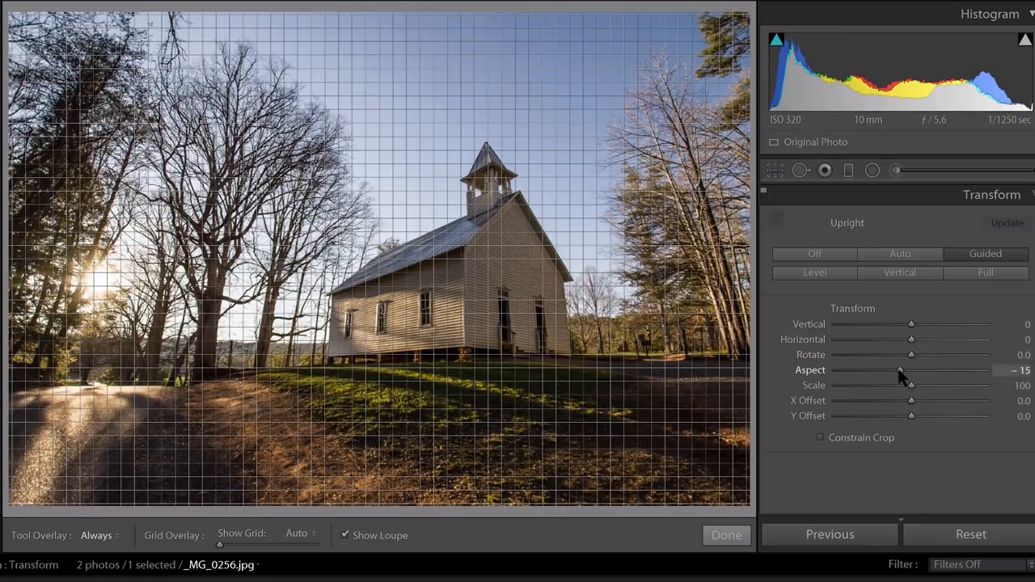
drag(901, 370, 912, 370)
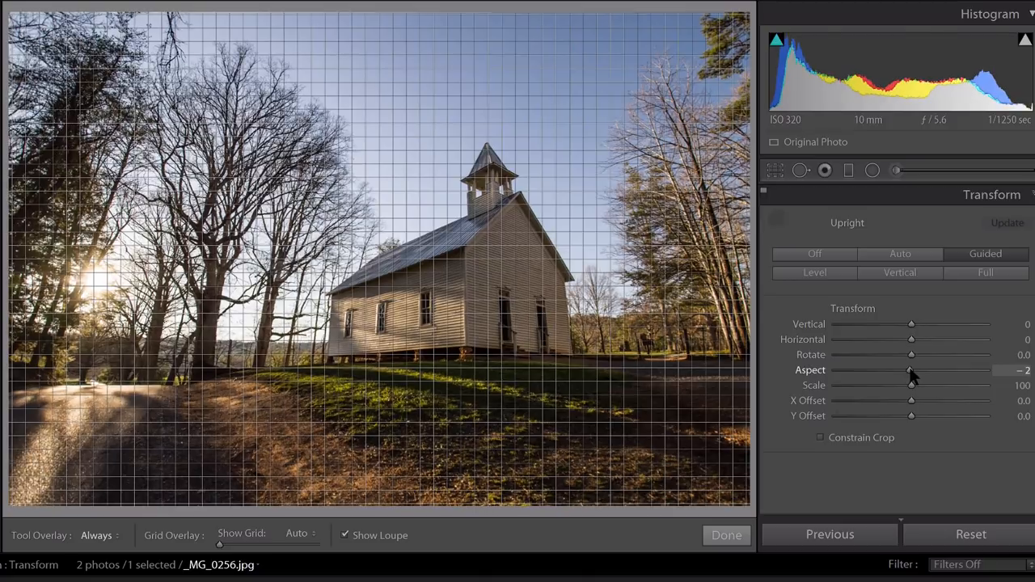
drag(911, 370, 917, 370)
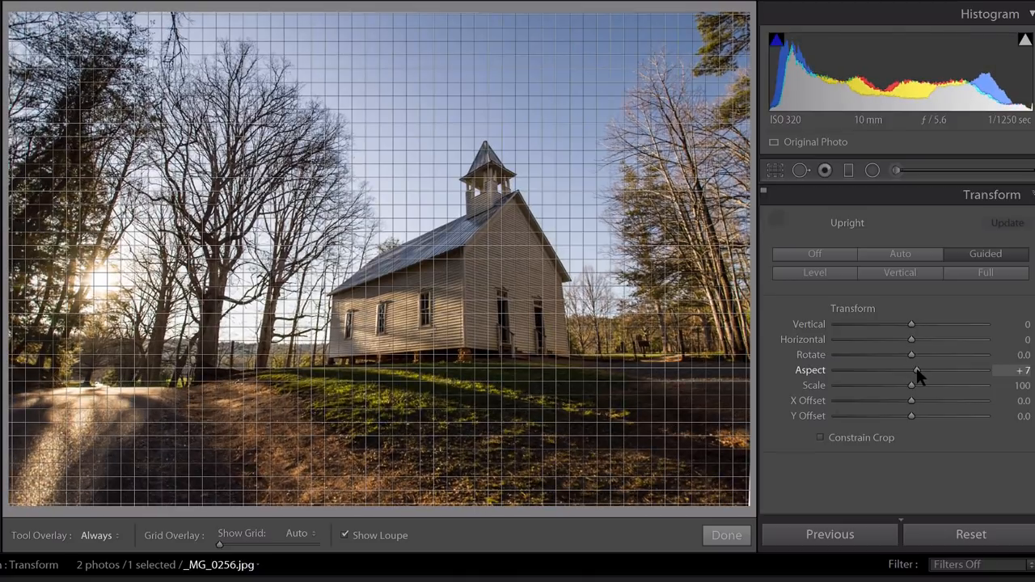
drag(914, 370, 910, 370)
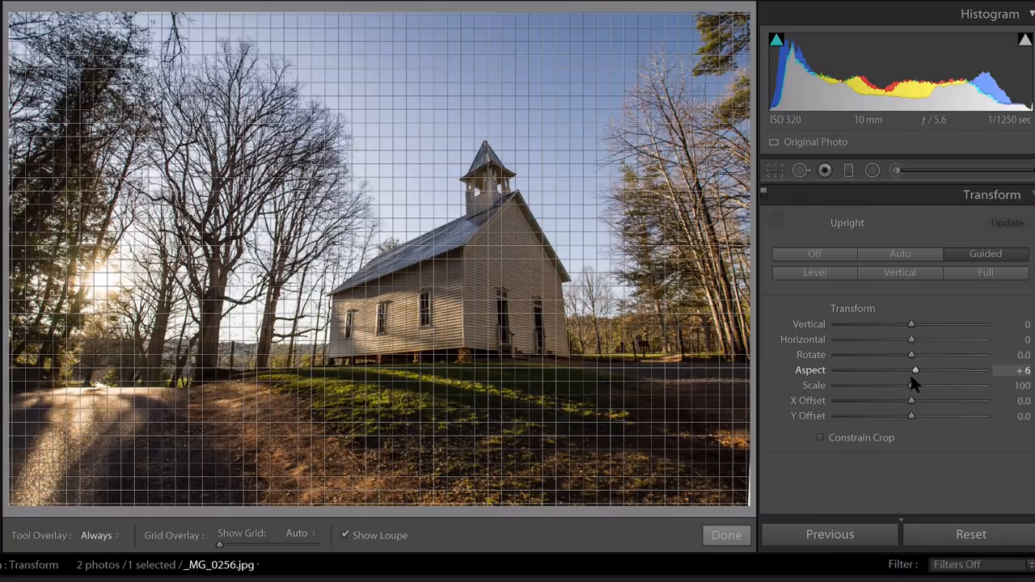
click(725, 535)
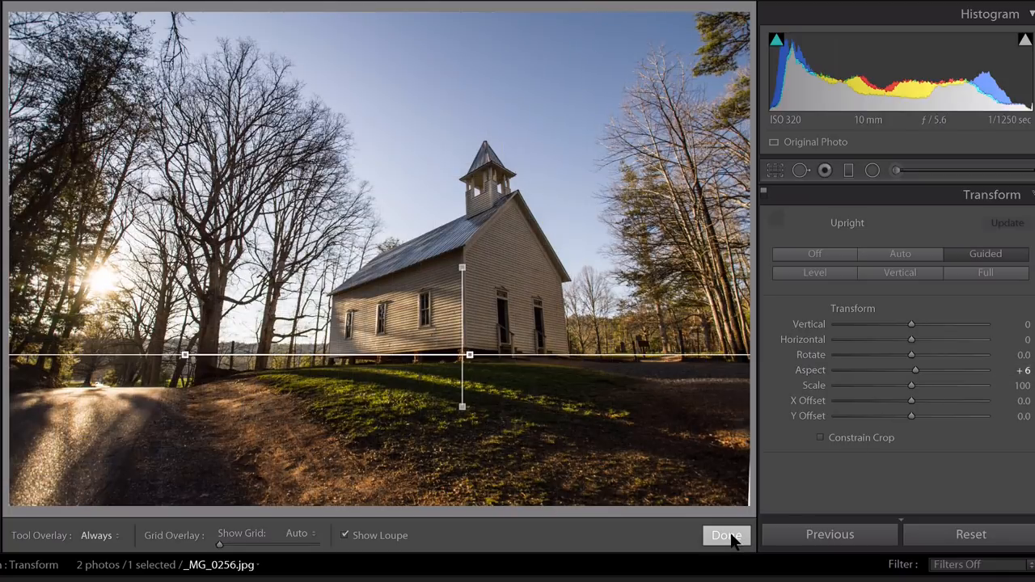
Finish the Guided Upright correction on the church photo, keeping Aspect at +6
click(725, 535)
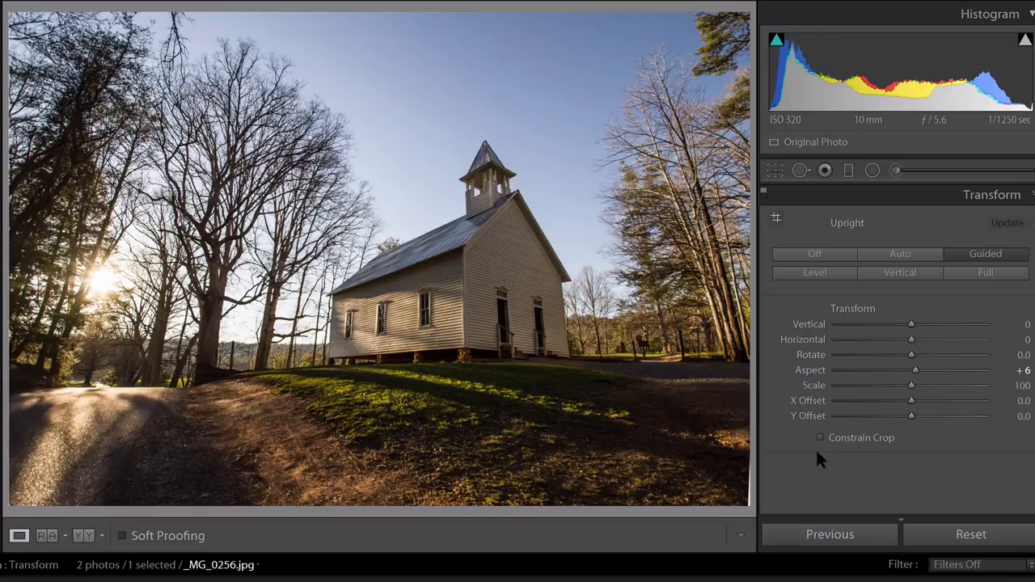
mouse_move(756, 500)
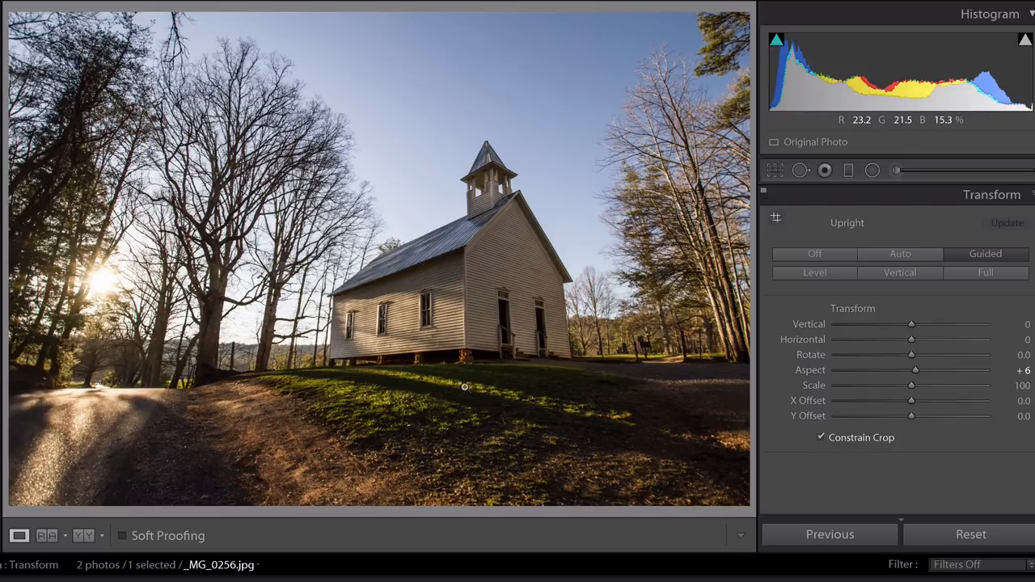
mouse_move(698, 426)
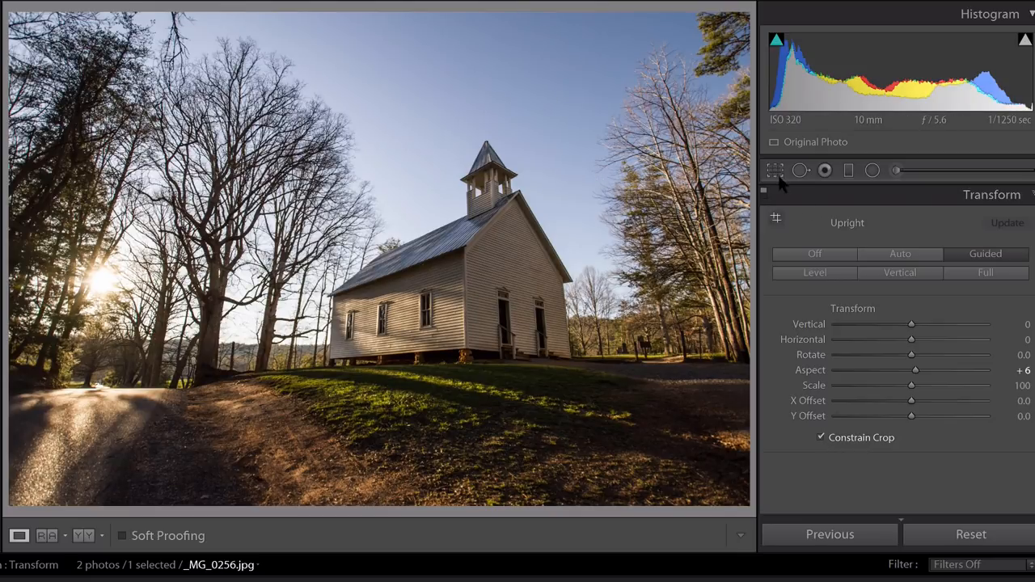
mouse_move(200, 476)
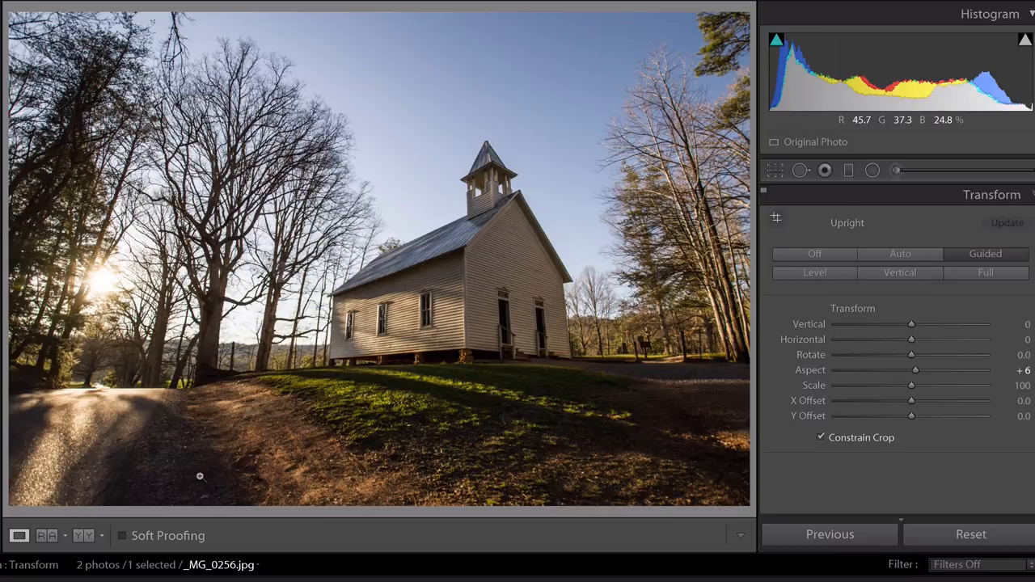
click(82, 535)
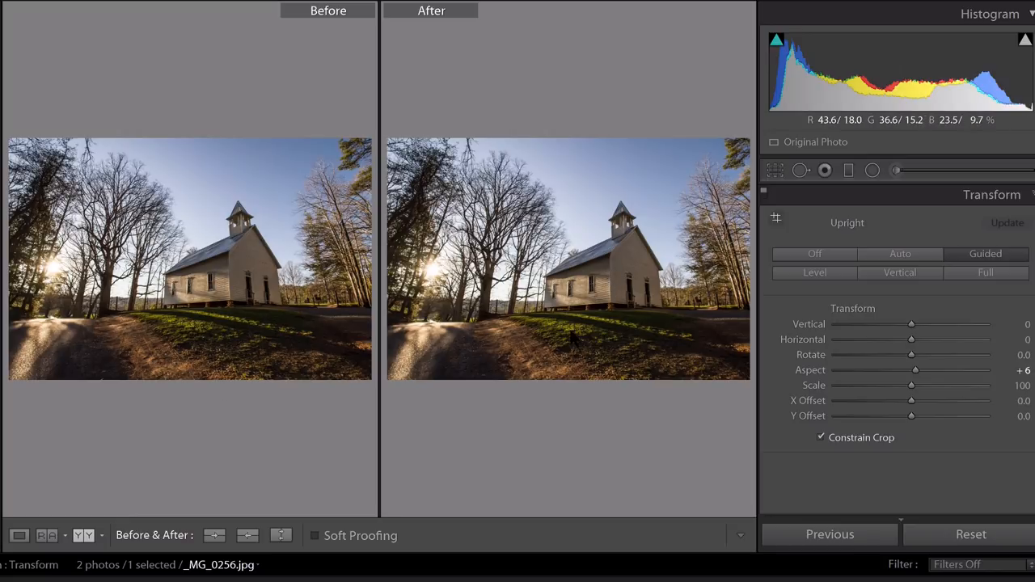
mouse_move(245, 433)
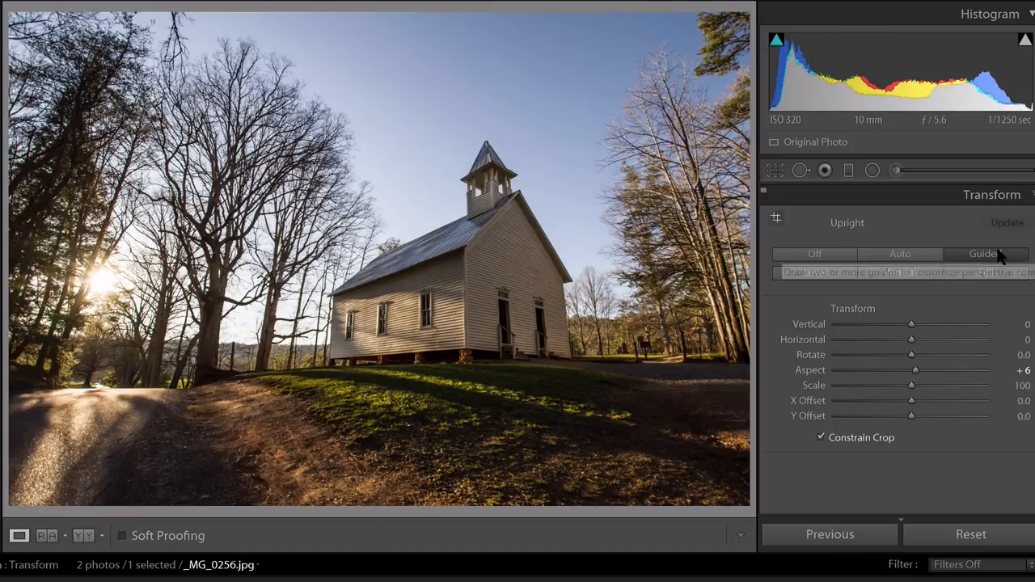
click(984, 254)
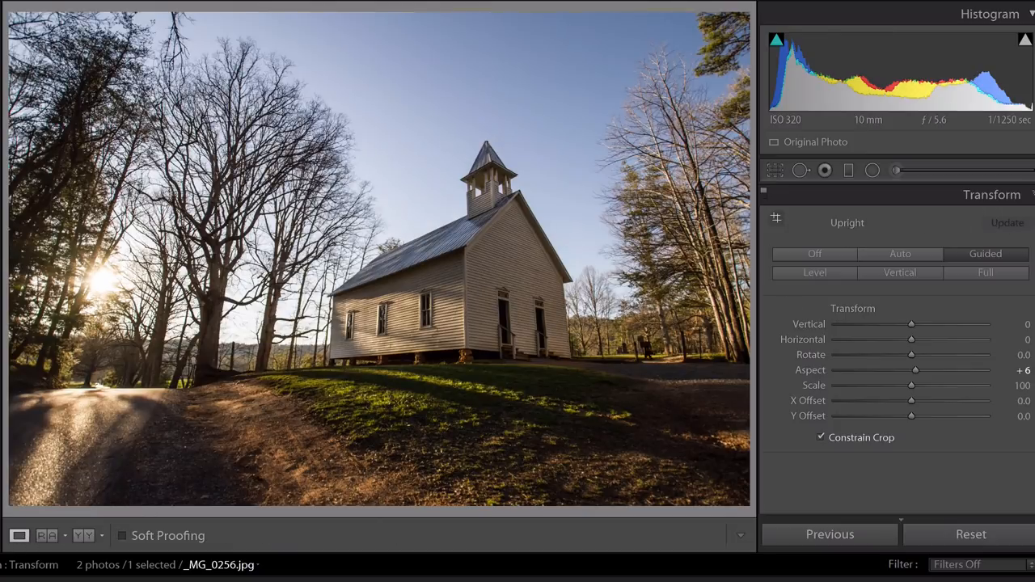
mouse_move(506, 395)
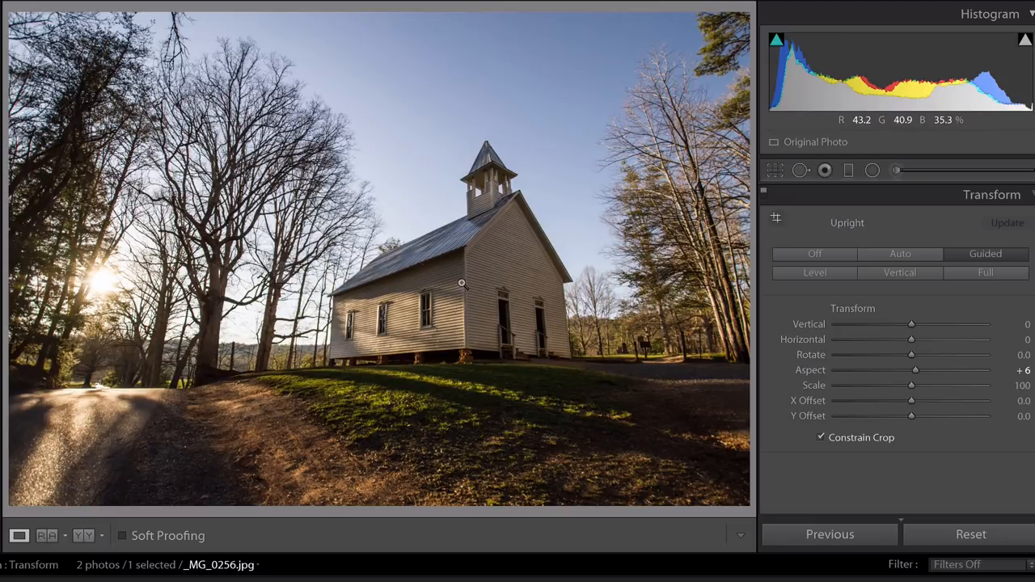
mouse_move(922, 249)
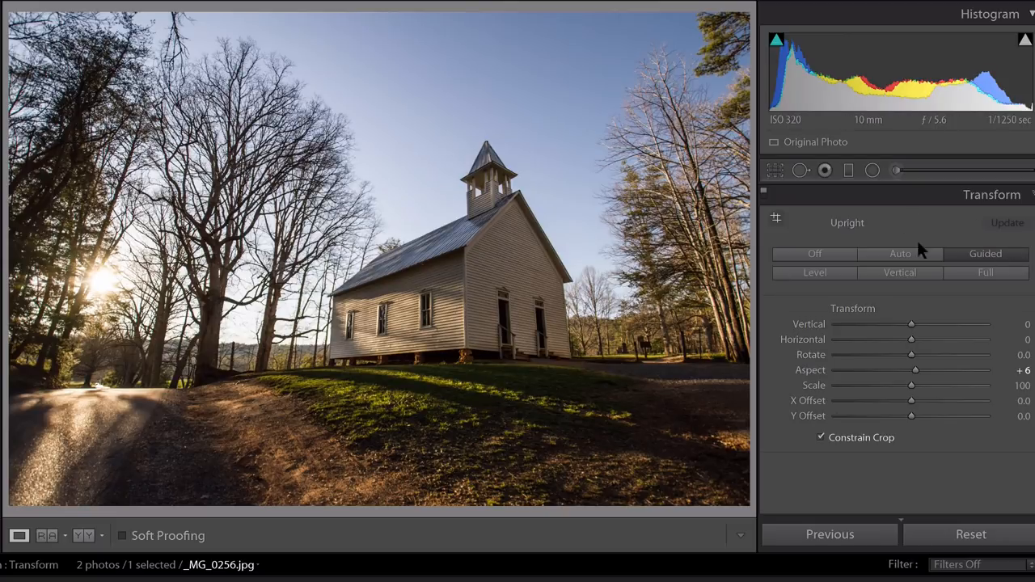
click(985, 253)
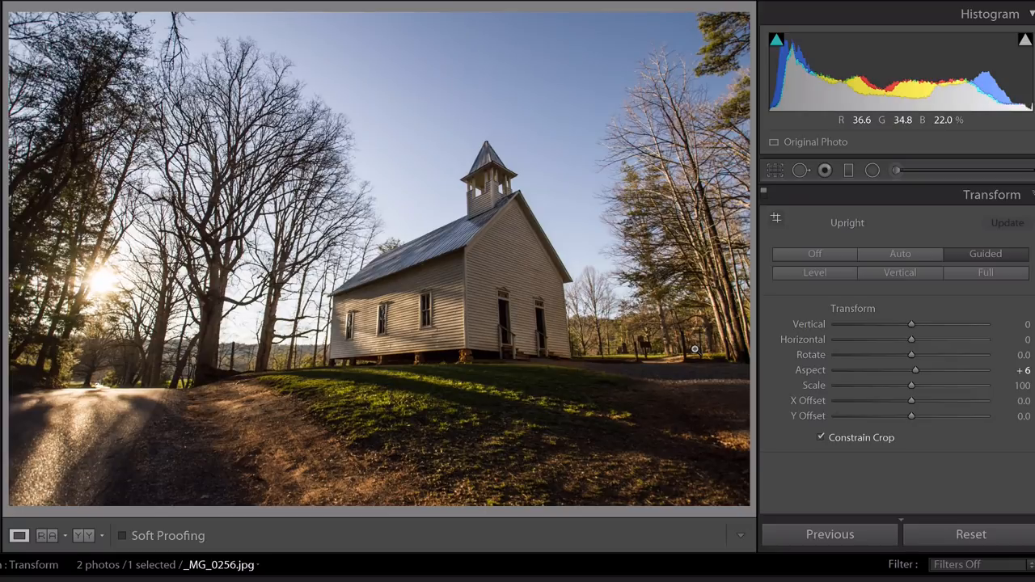
mouse_move(619, 359)
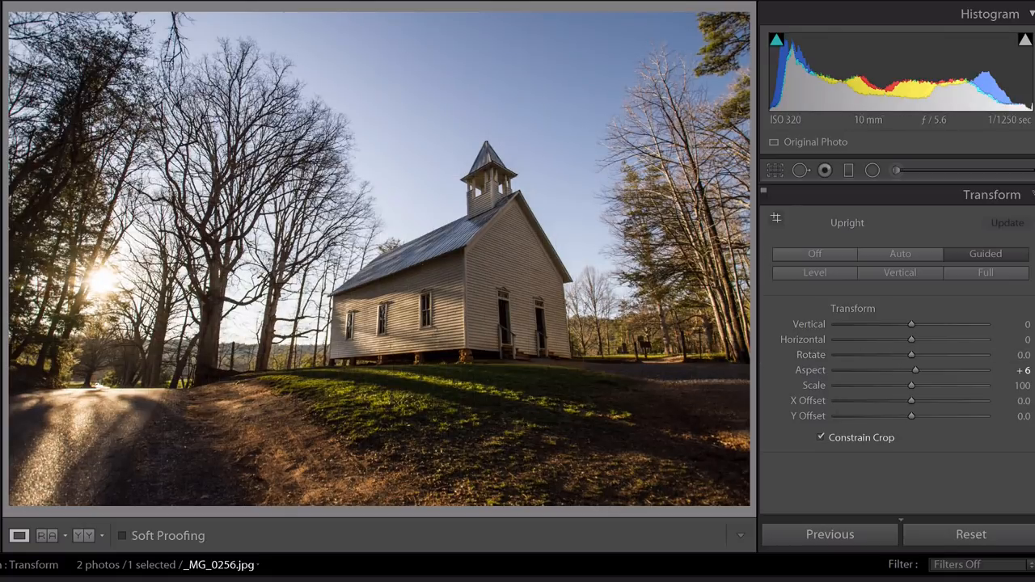
mouse_move(501, 457)
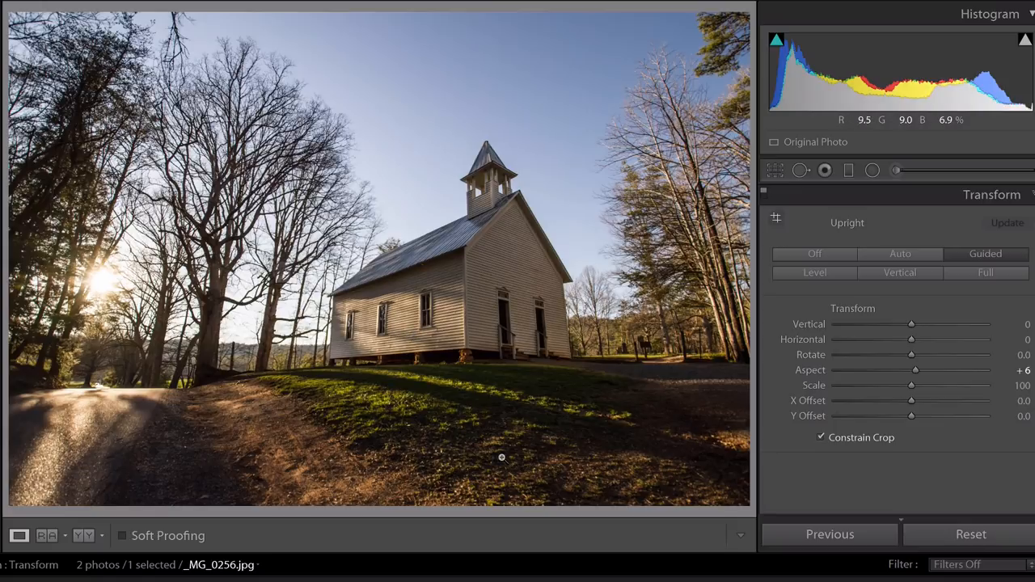
mouse_move(150, 252)
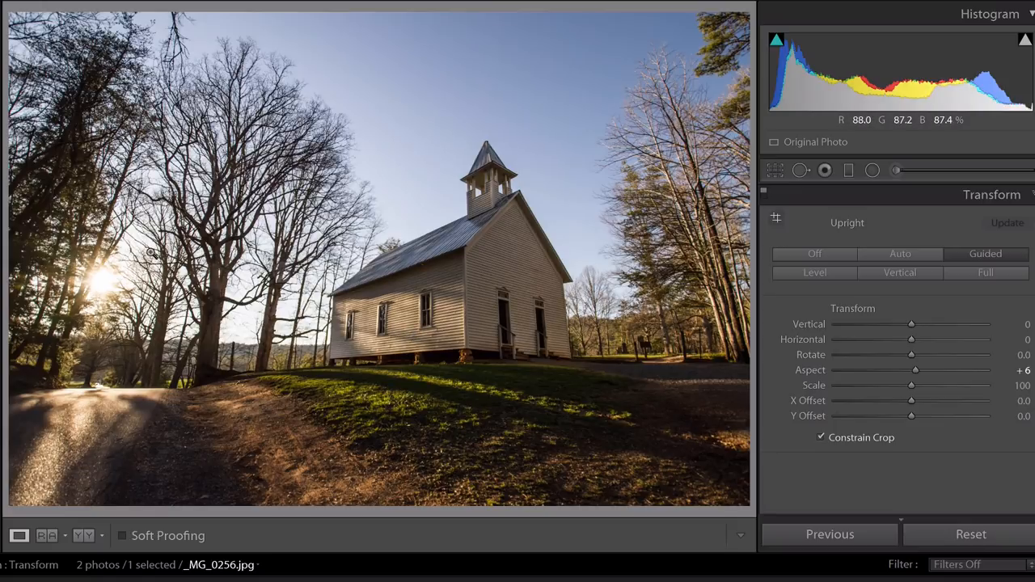
mouse_move(579, 359)
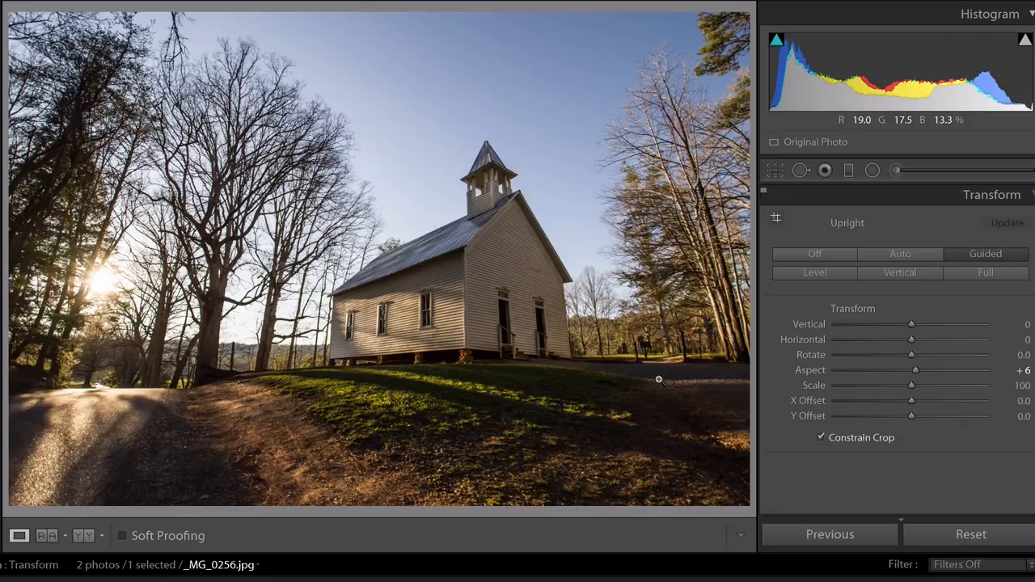
mouse_move(338, 516)
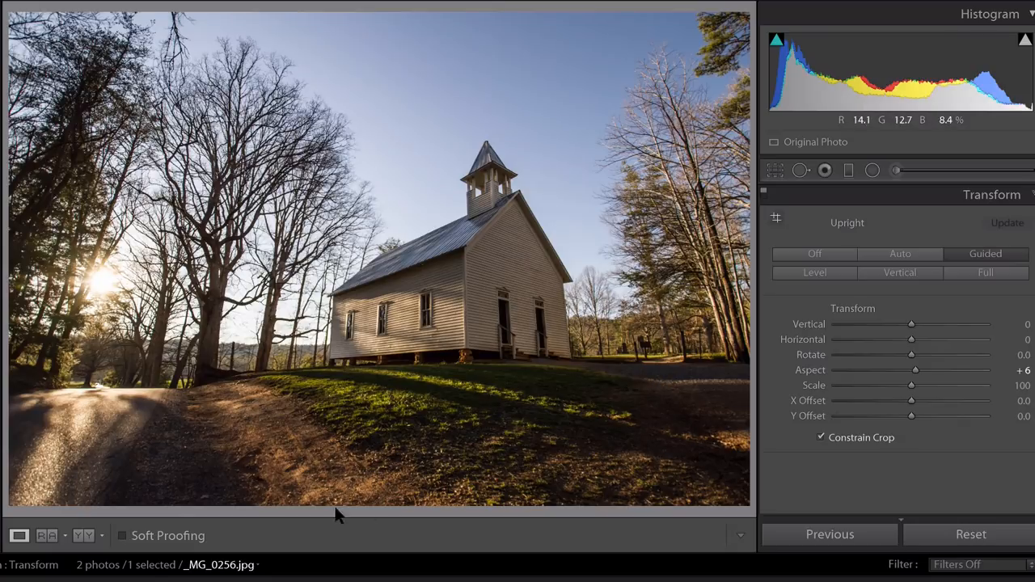